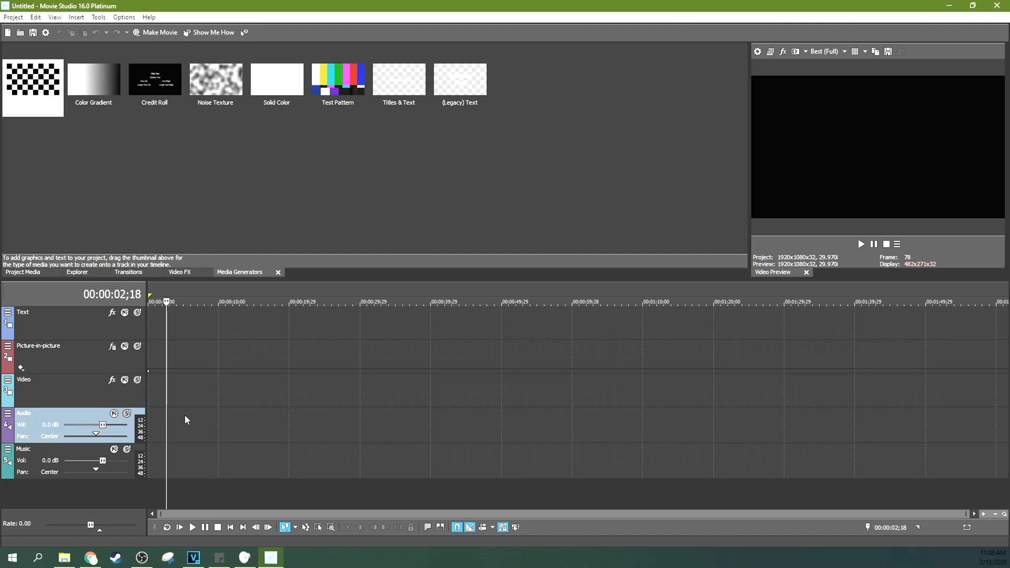
mouse_move(149, 405)
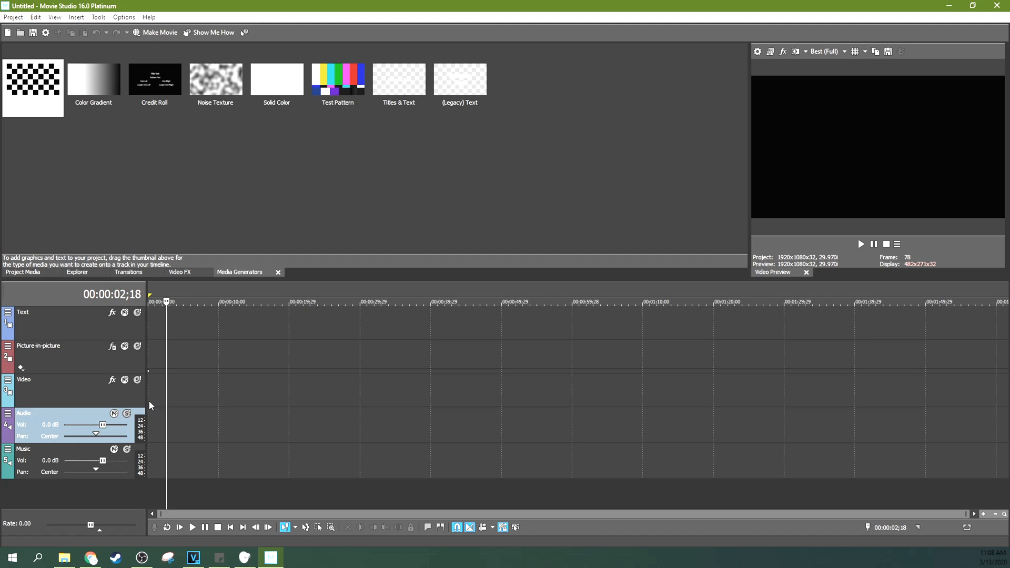
mouse_move(82, 427)
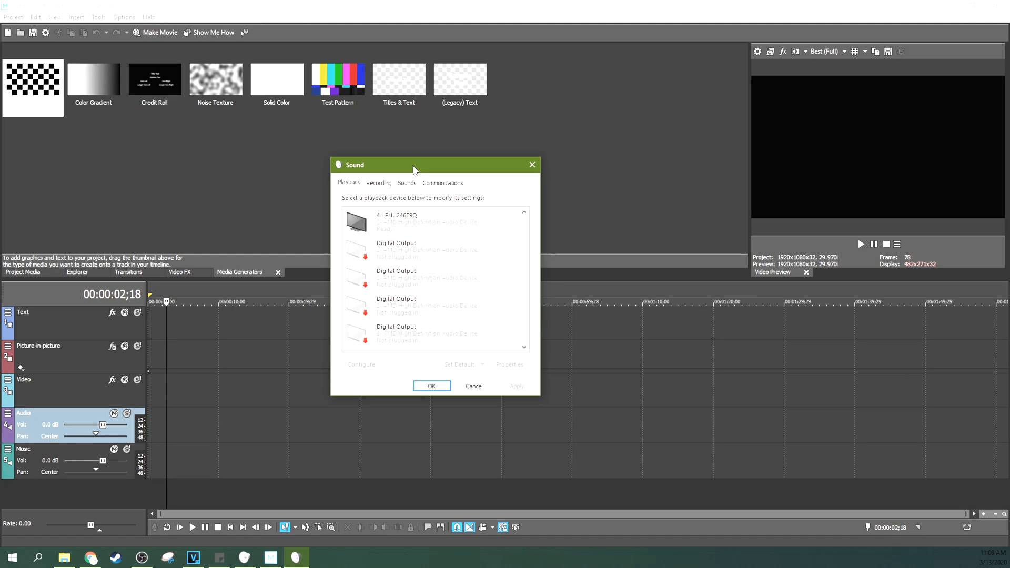
Check the default microphone's input level (40) in Windows Sound settings, then close its properties.
left_click(379, 183)
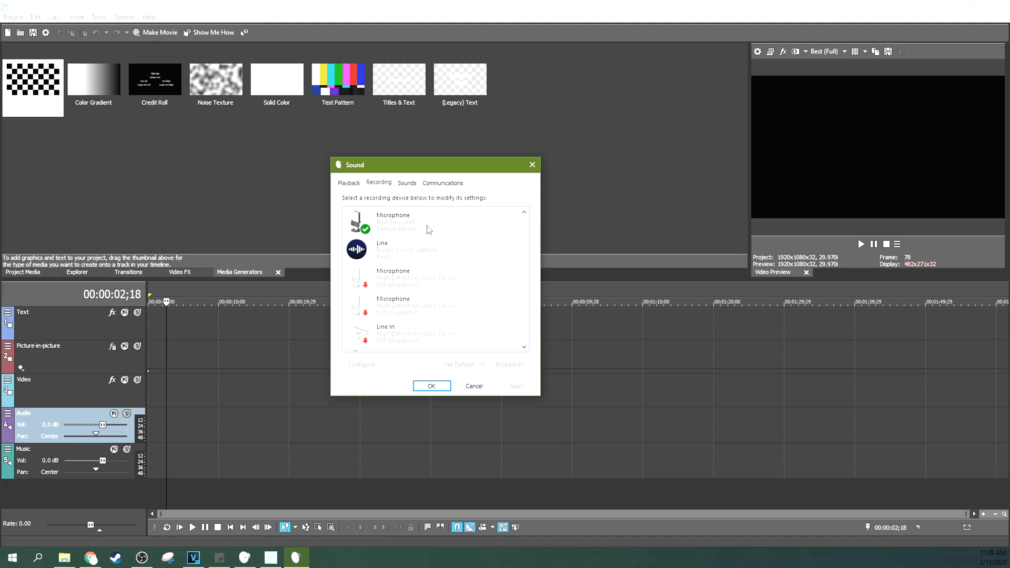
mouse_move(418, 233)
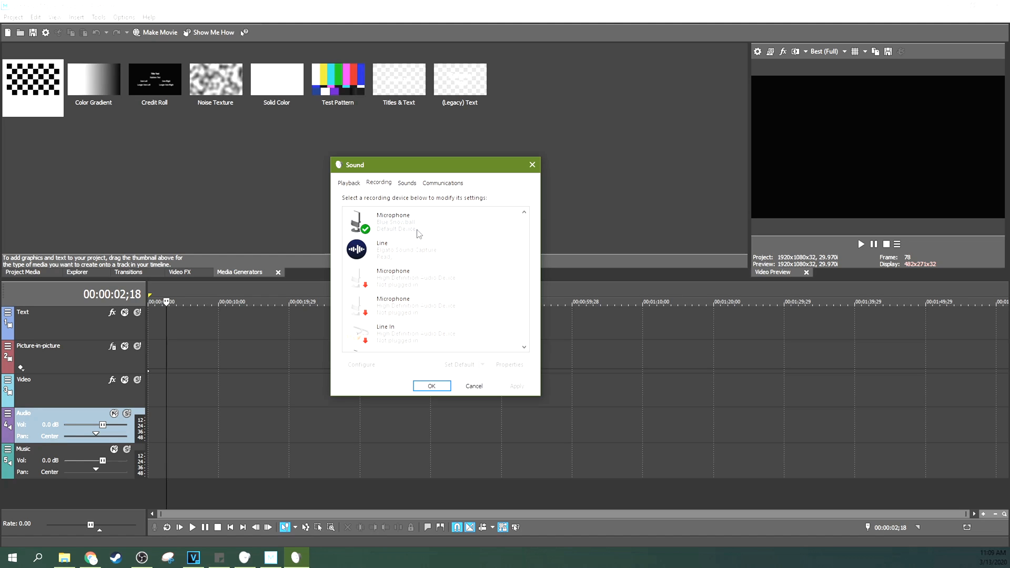
left_click(508, 364)
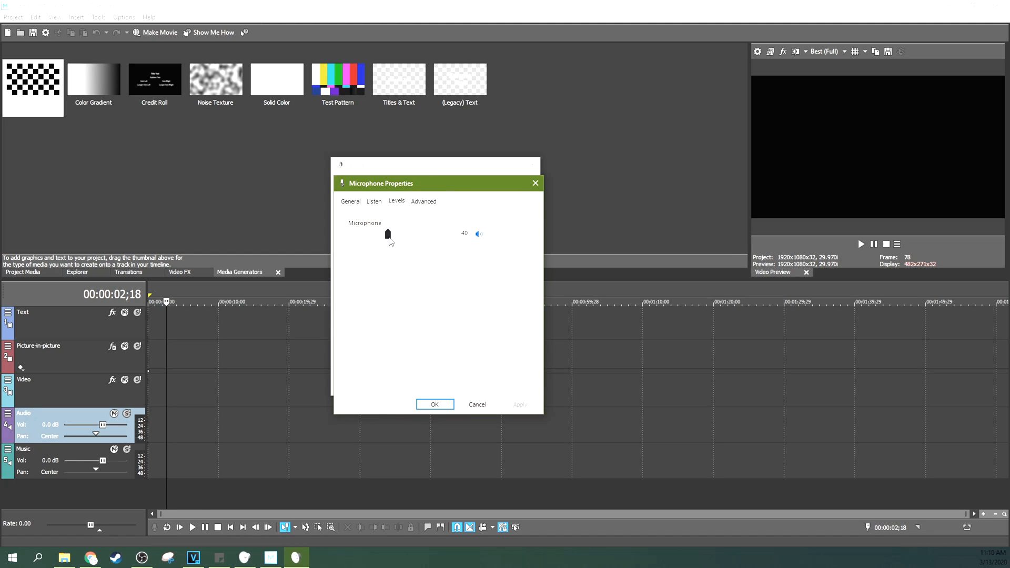
left_click(434, 404)
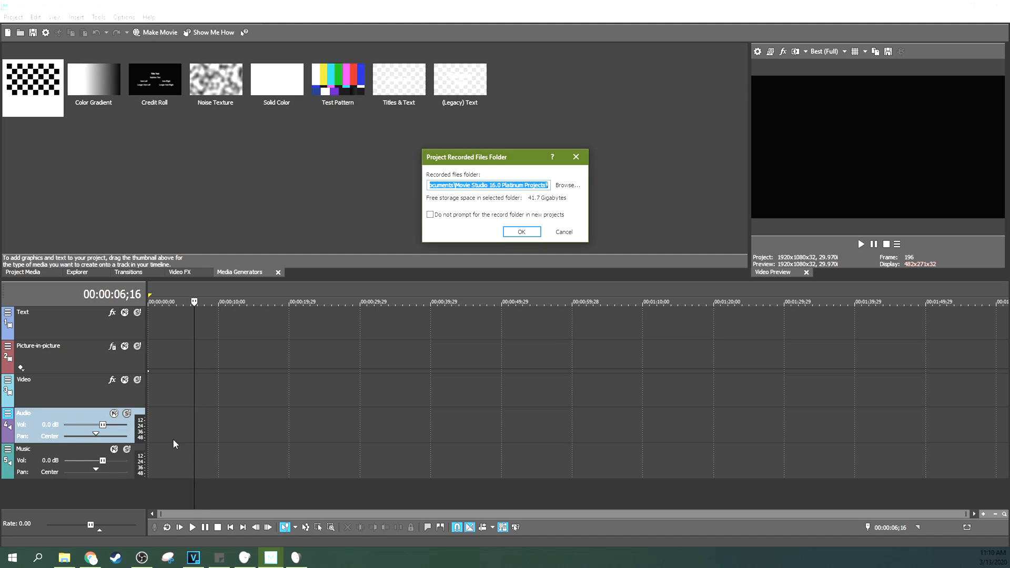
Accept the recorded files folder and record a narration take on the armed Audio track.
left_click(521, 232)
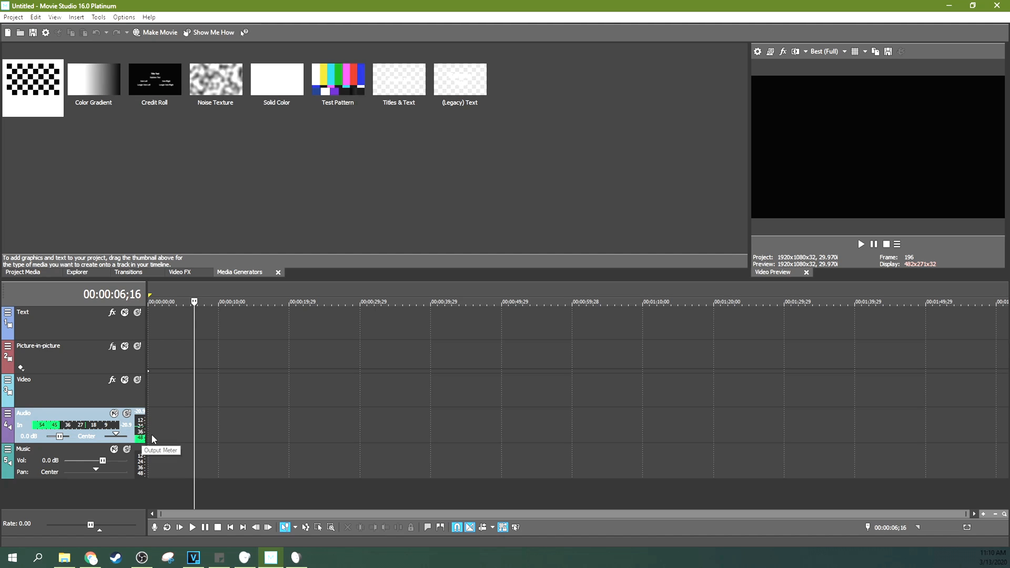
mouse_move(284, 527)
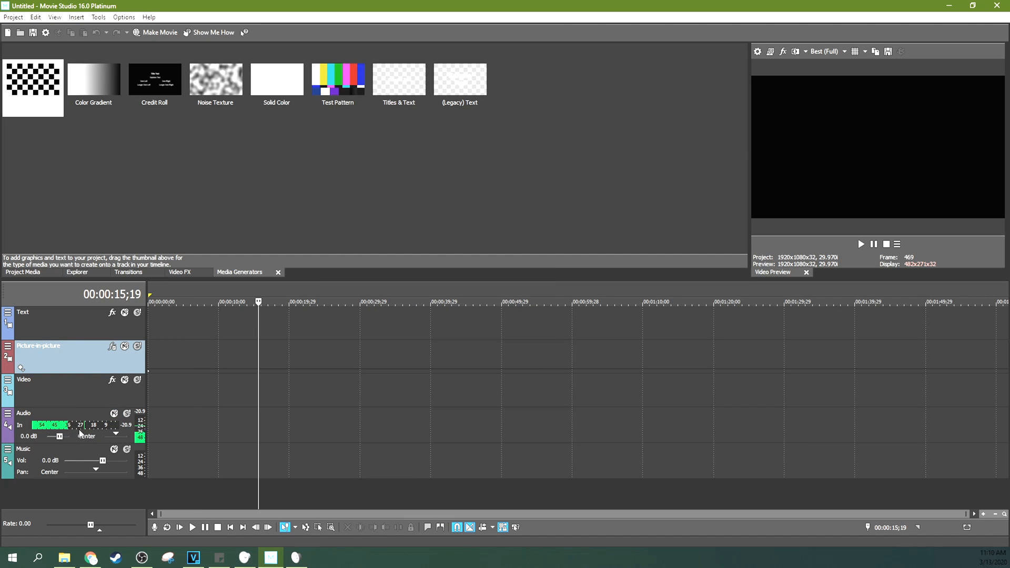
mouse_move(140, 438)
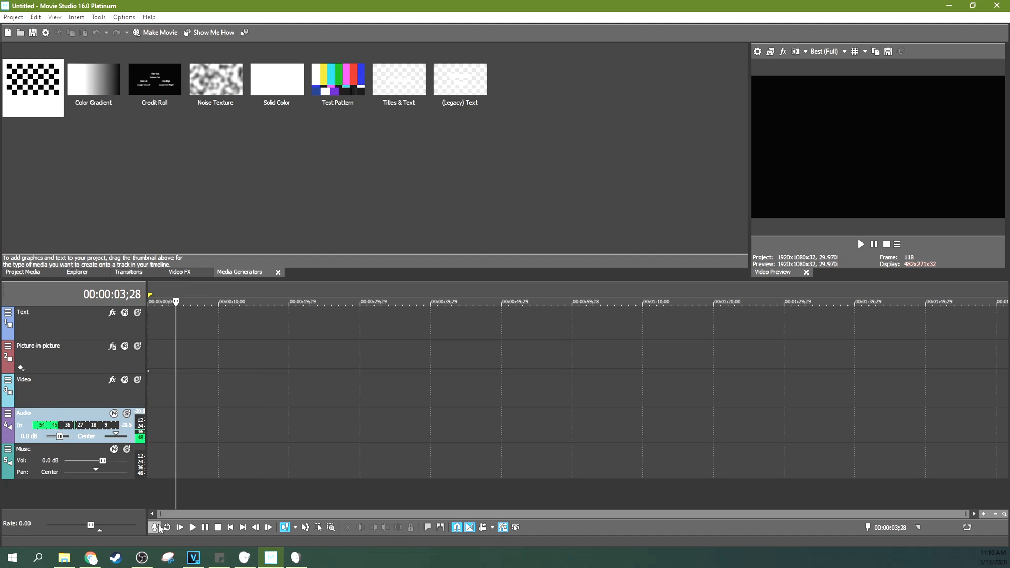
left_click(157, 527)
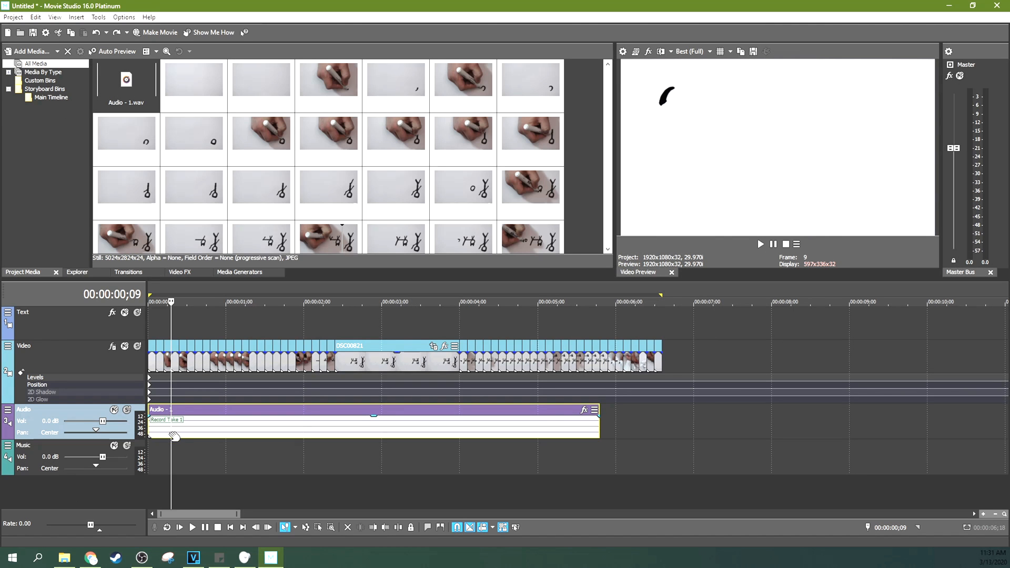
Play back the animation with narration, then raise the Audio track volume to 12.0 dB.
left_click(191, 527)
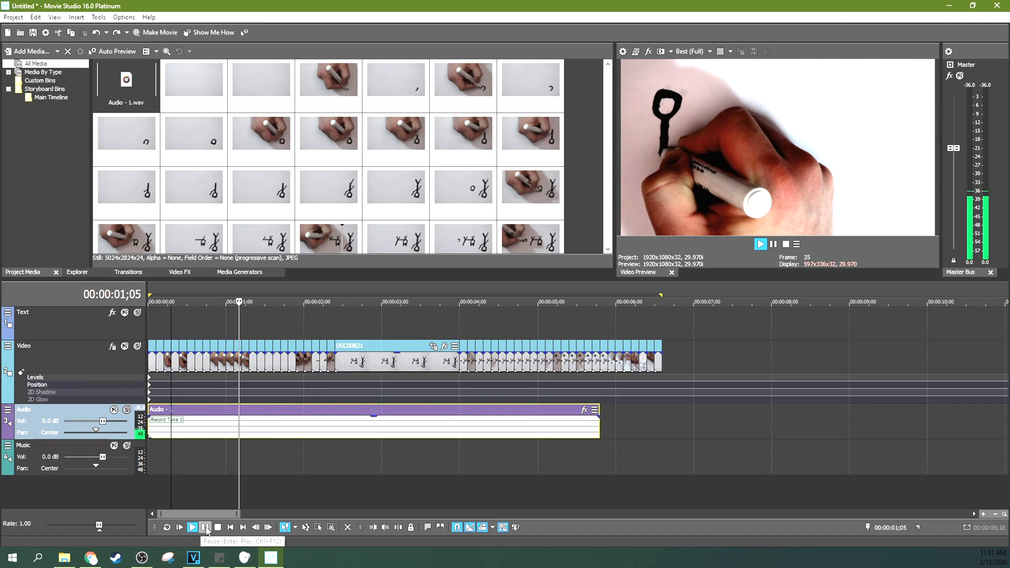
left_click(192, 527)
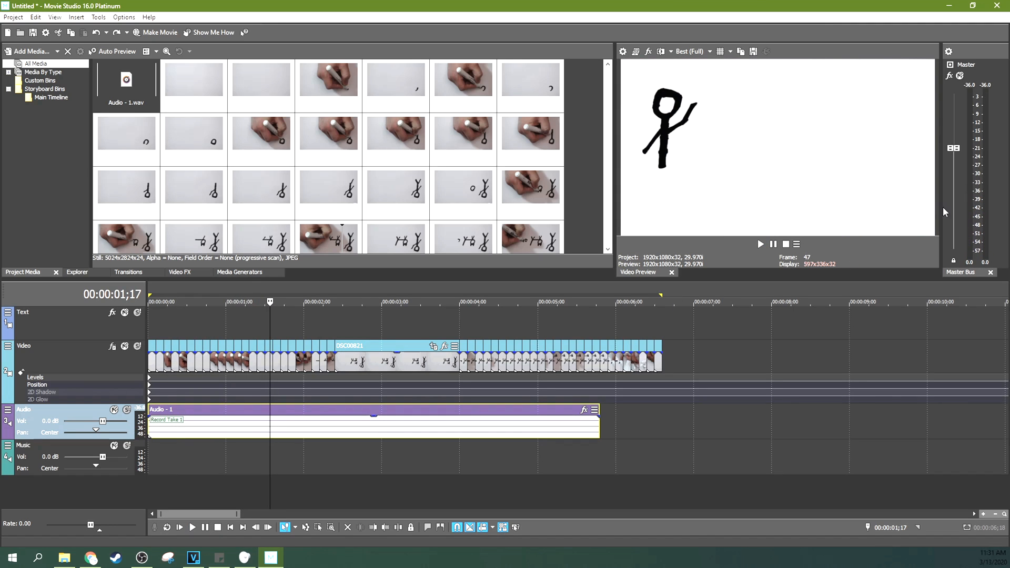
left_click_drag(103, 421, 115, 422)
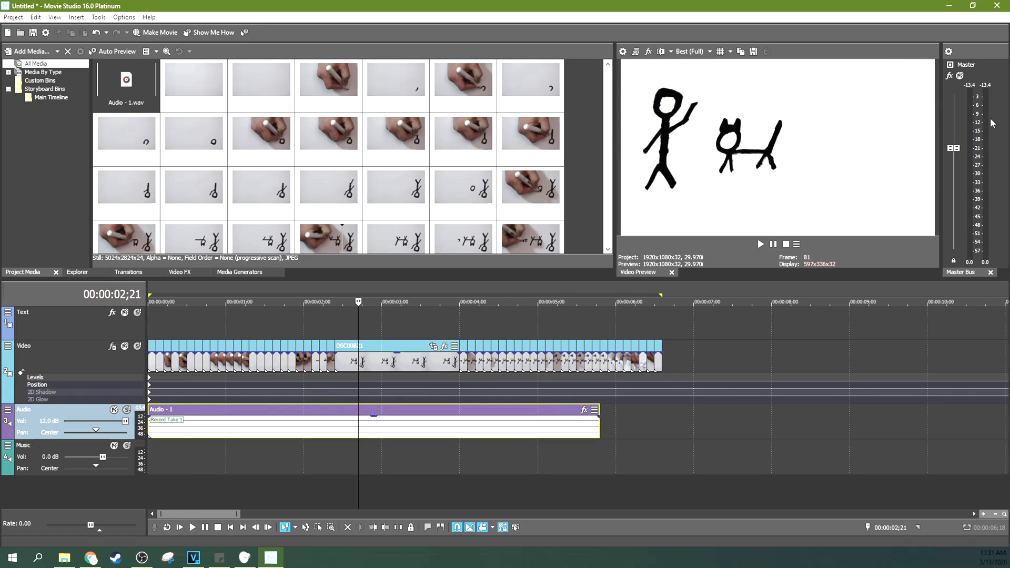
mouse_move(979, 129)
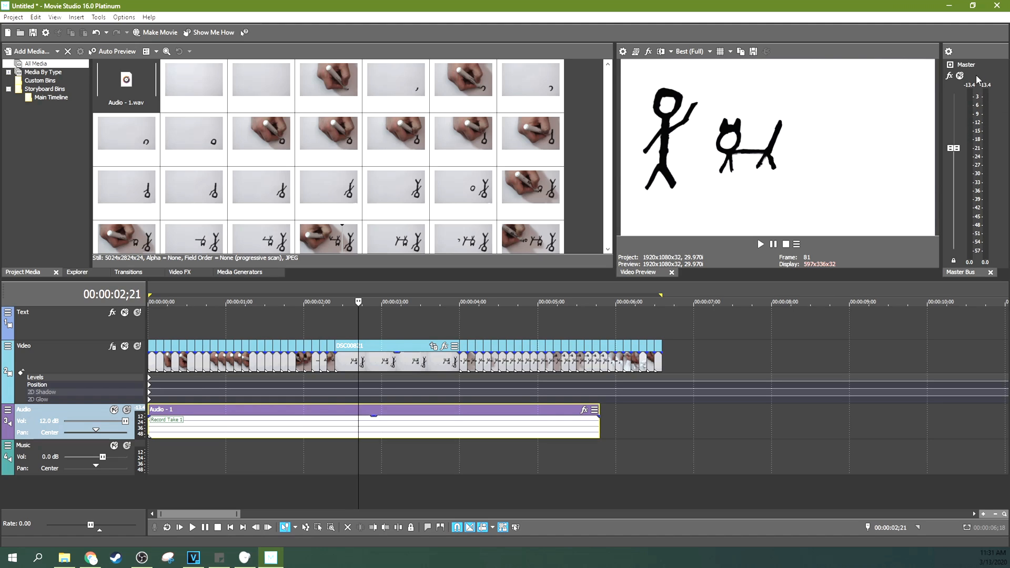
mouse_move(958, 190)
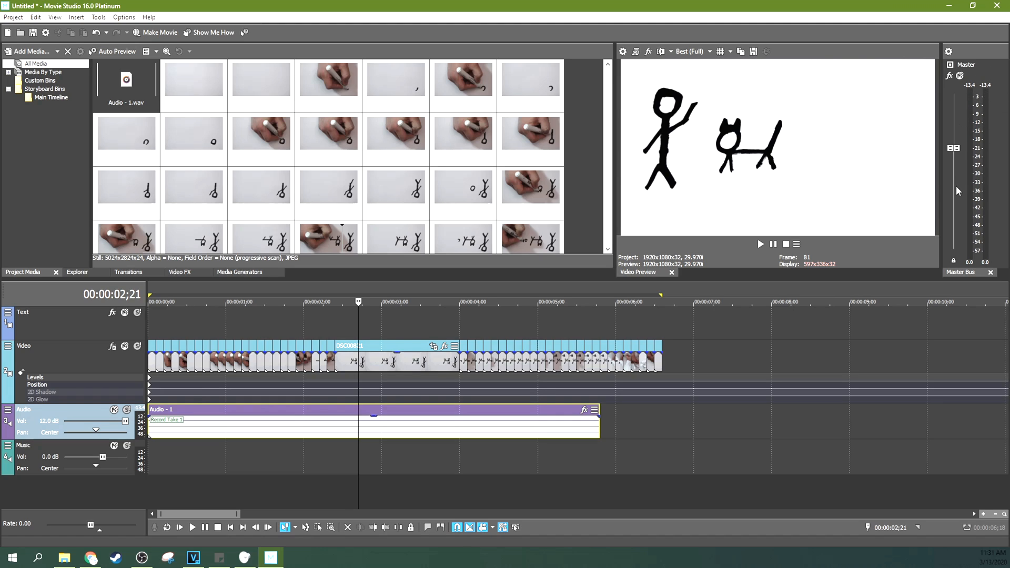
mouse_move(852, 293)
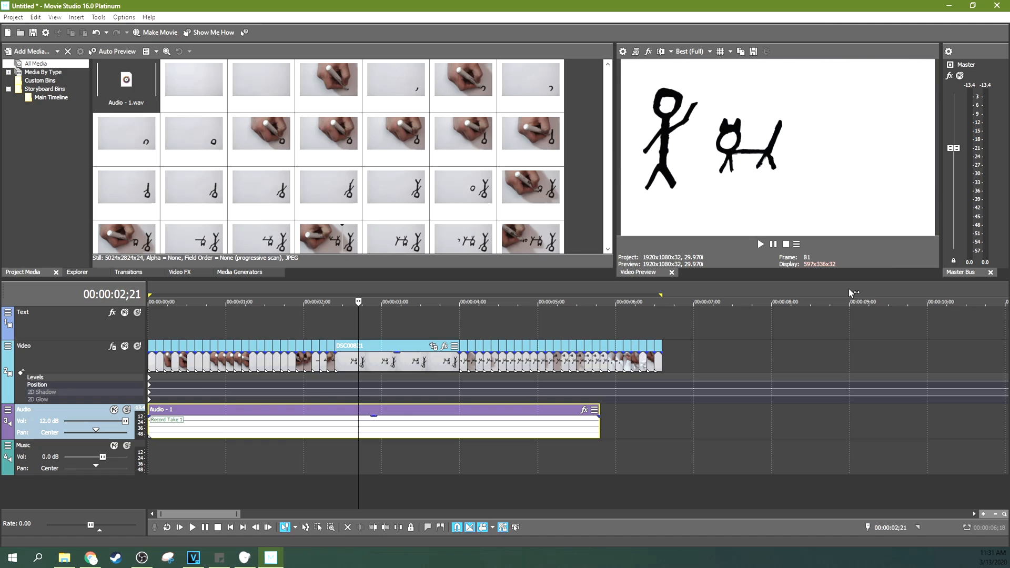
mouse_move(853, 291)
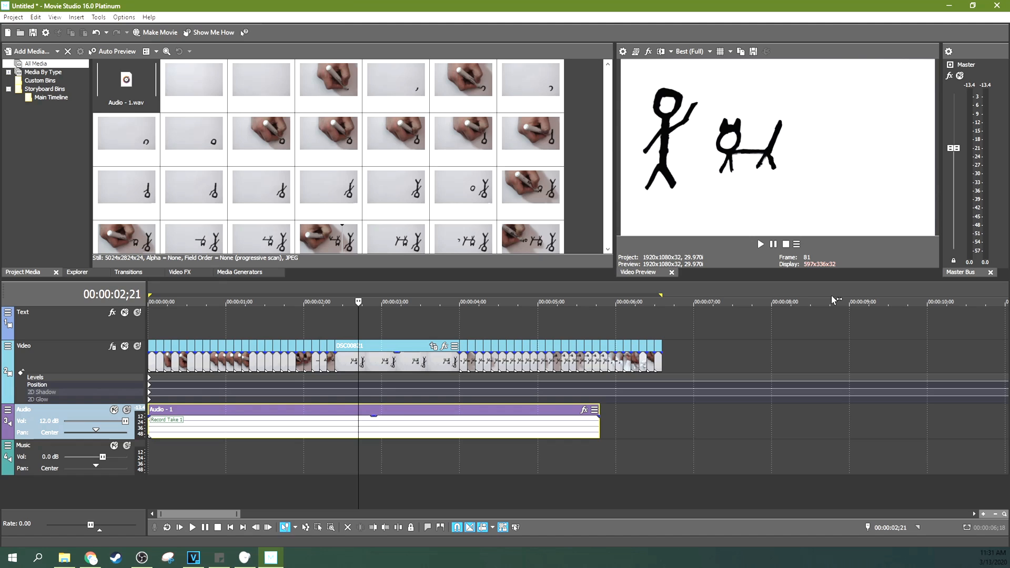
left_click(239, 272)
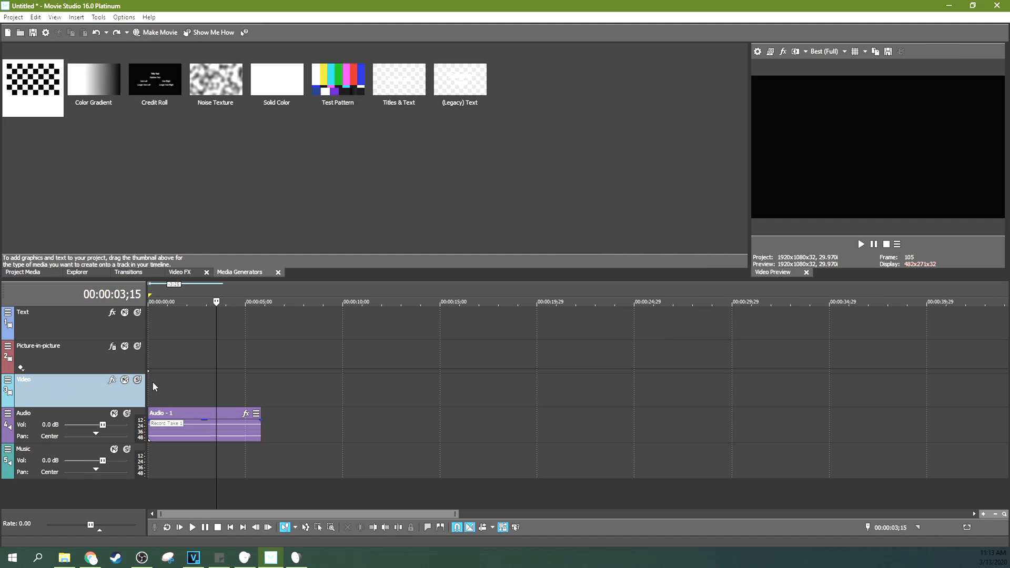
Delete the Picture-in-picture track and load the 51 animation JPGs into a new slideshow.
left_click(64, 346)
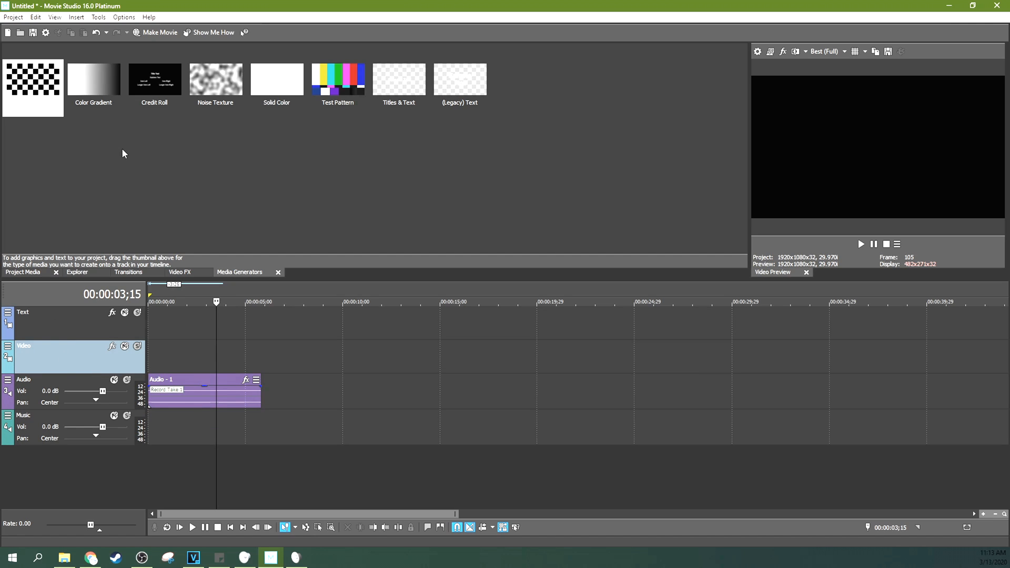
left_click(75, 16)
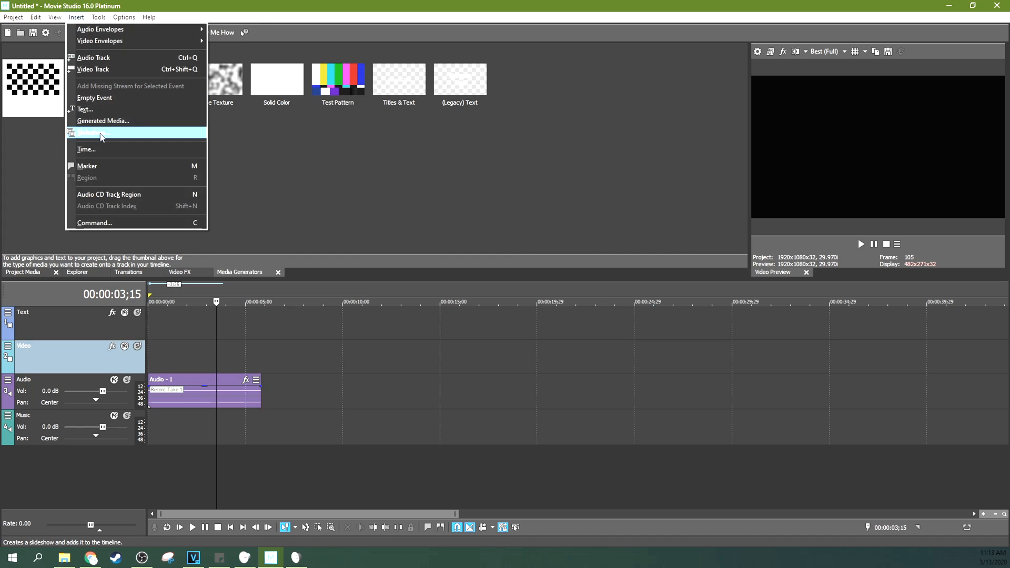
left_click(88, 134)
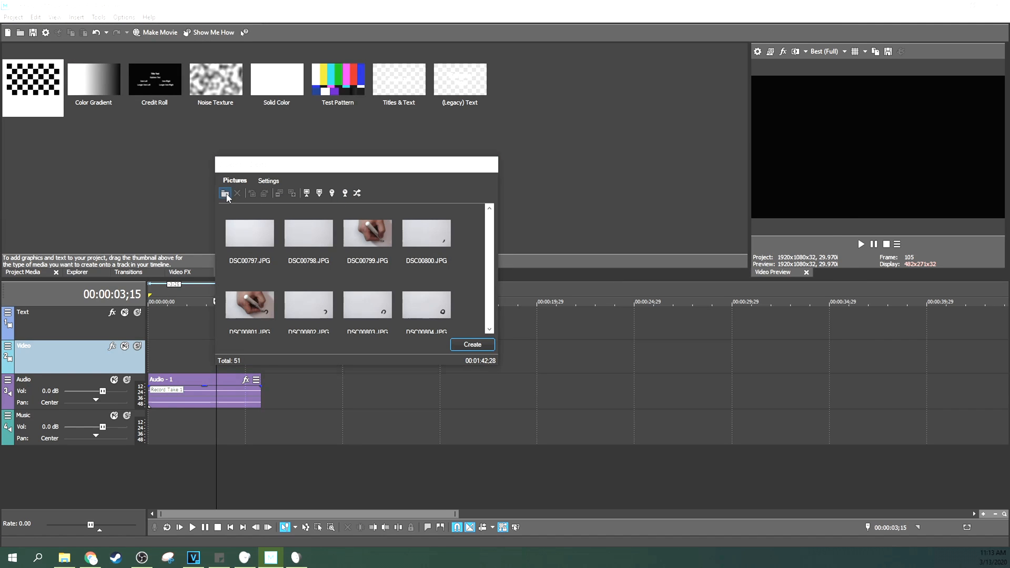
left_click(225, 193)
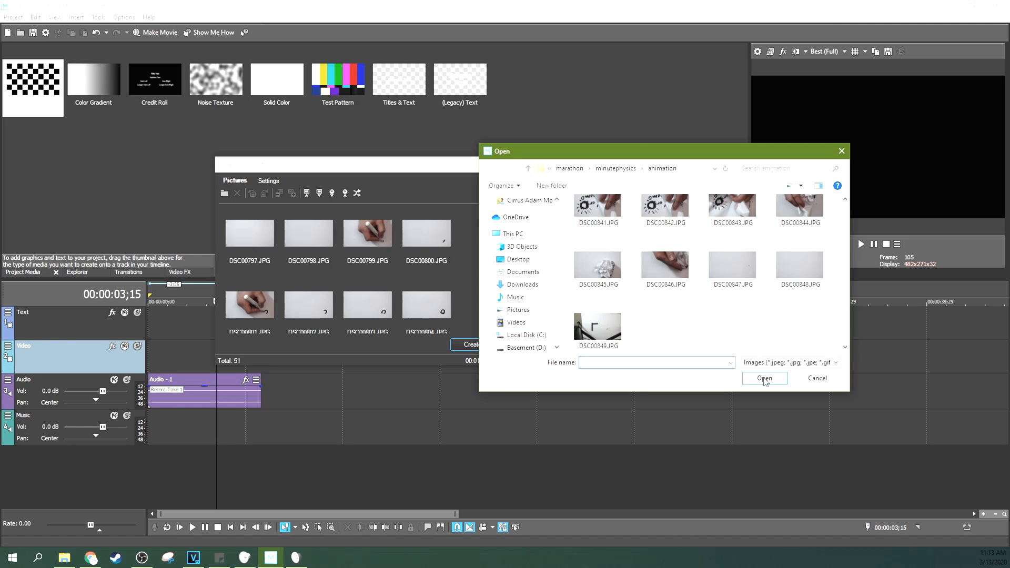
left_click(817, 378)
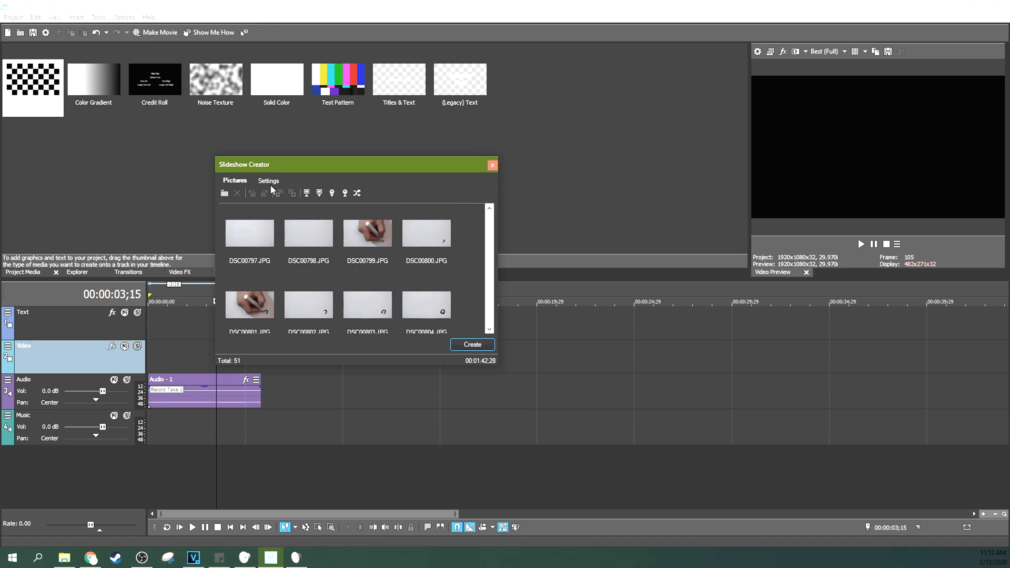
Create the slideshow at 0.60 s per picture, 0.00 overlap, with the Carousel effect.
left_click(269, 181)
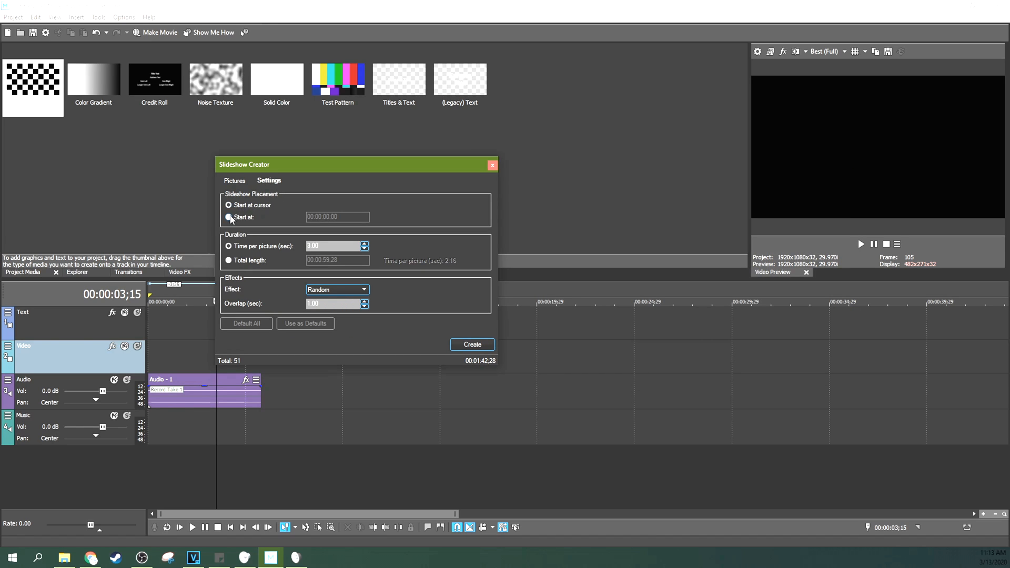
left_click(227, 218)
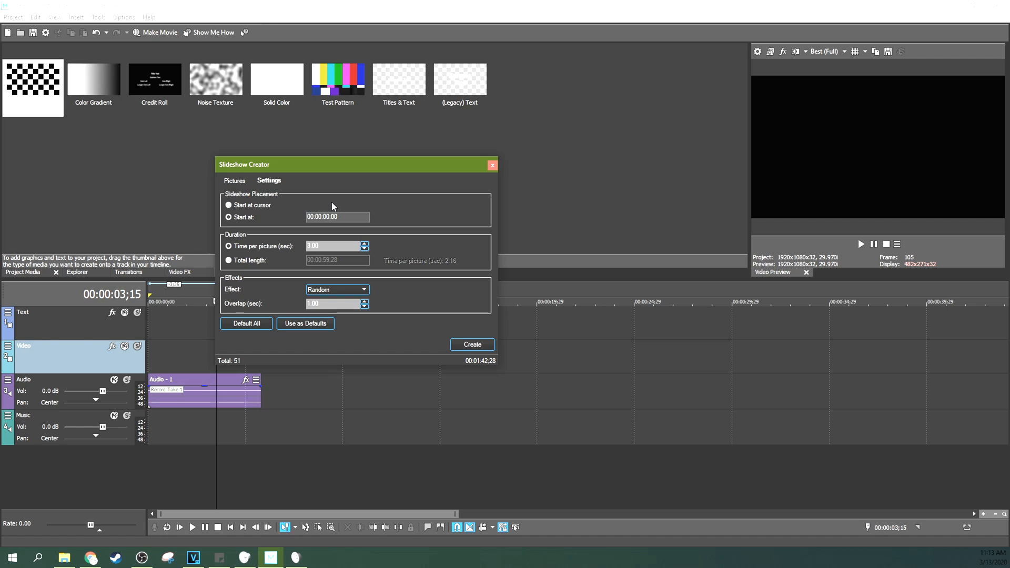
left_click(364, 248)
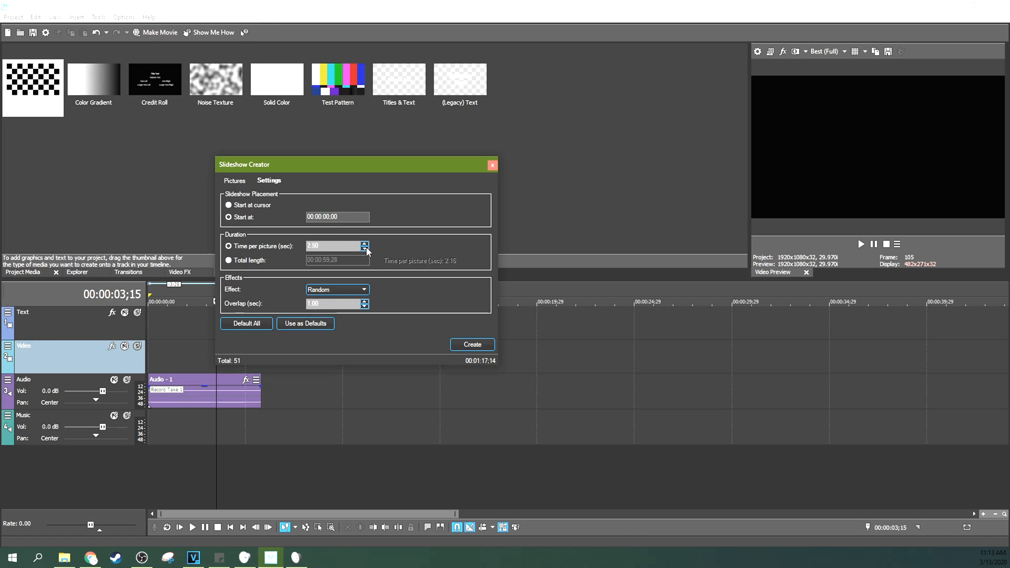
left_click(364, 249)
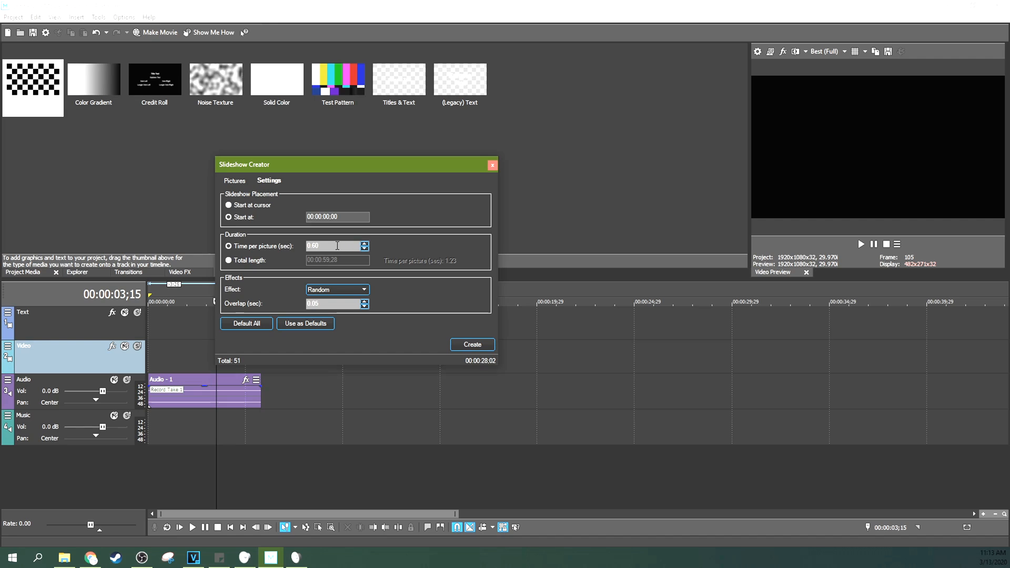
mouse_move(424, 251)
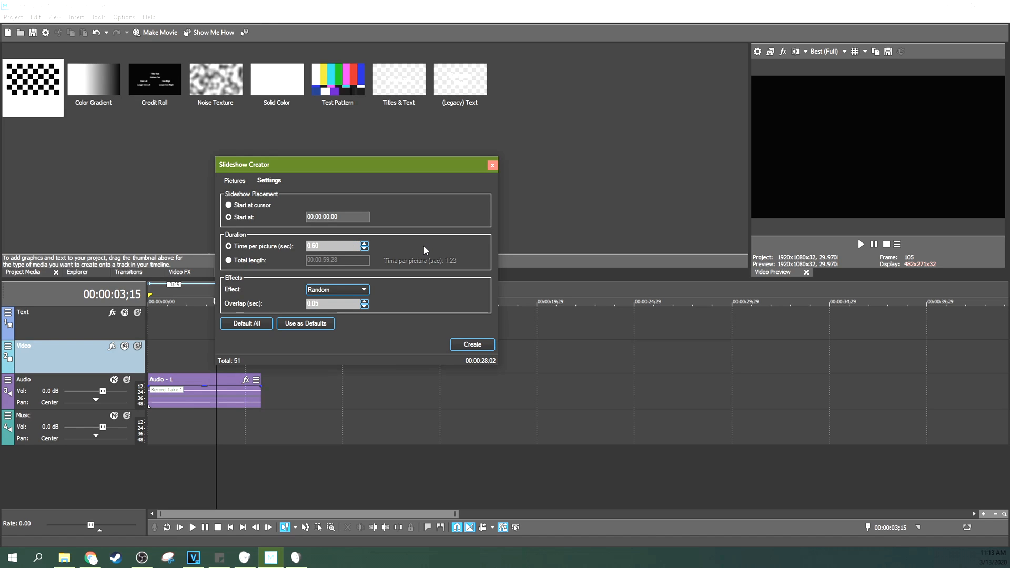
mouse_move(404, 221)
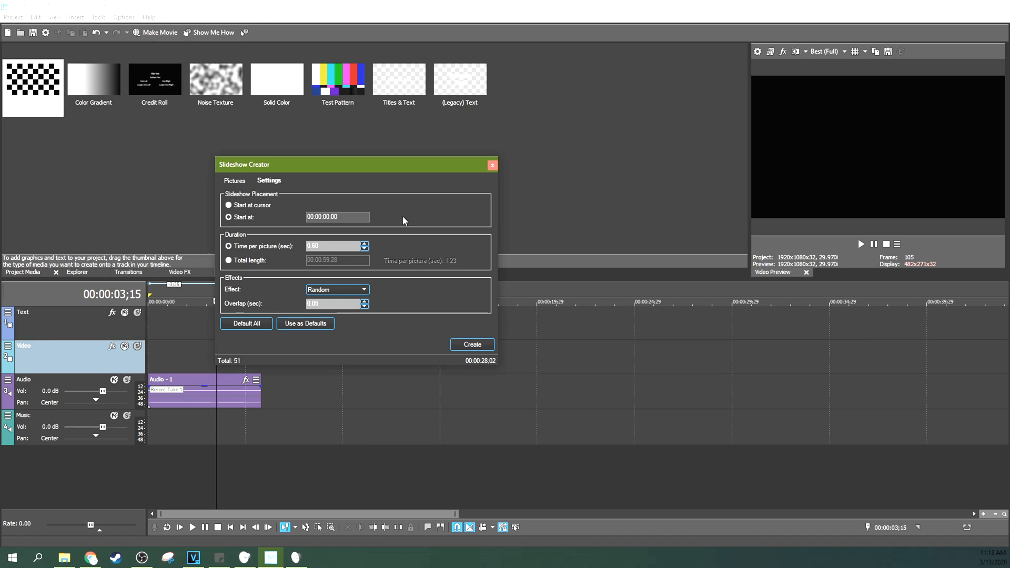
left_click(364, 290)
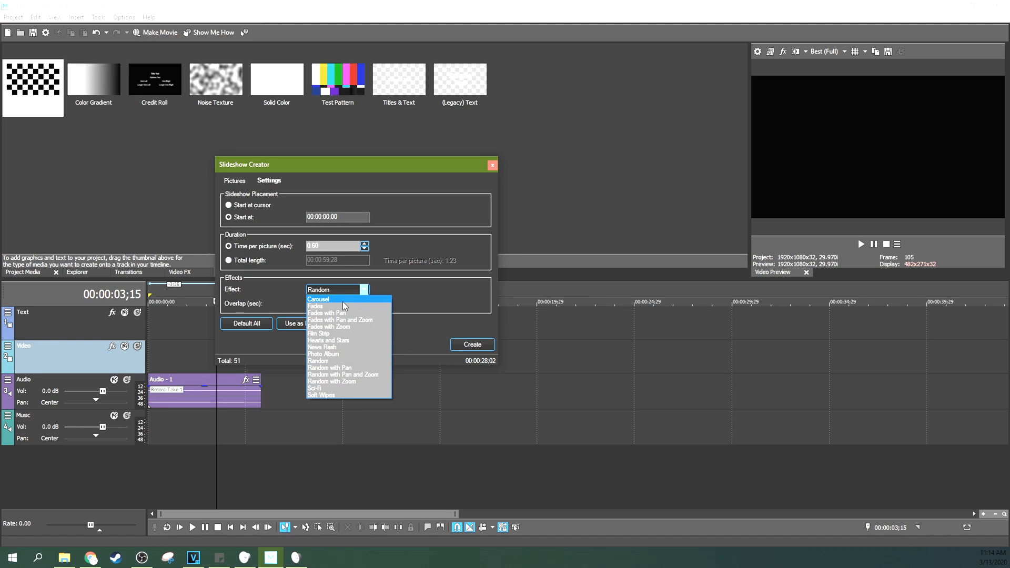
left_click(318, 298)
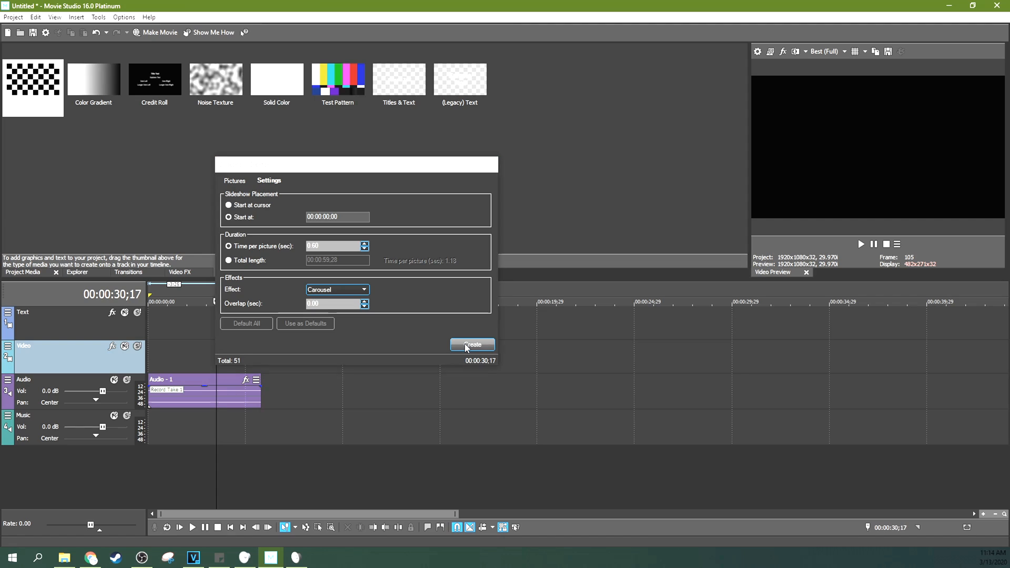
left_click(471, 344)
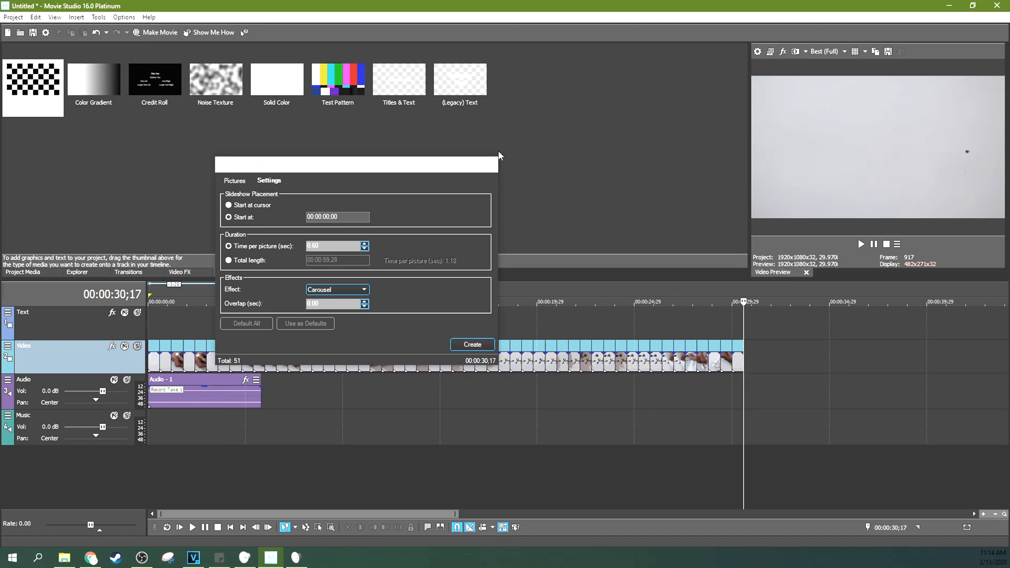
Preview the slideshow, mute the recorded Audio track, and replay it from the start.
left_click(471, 344)
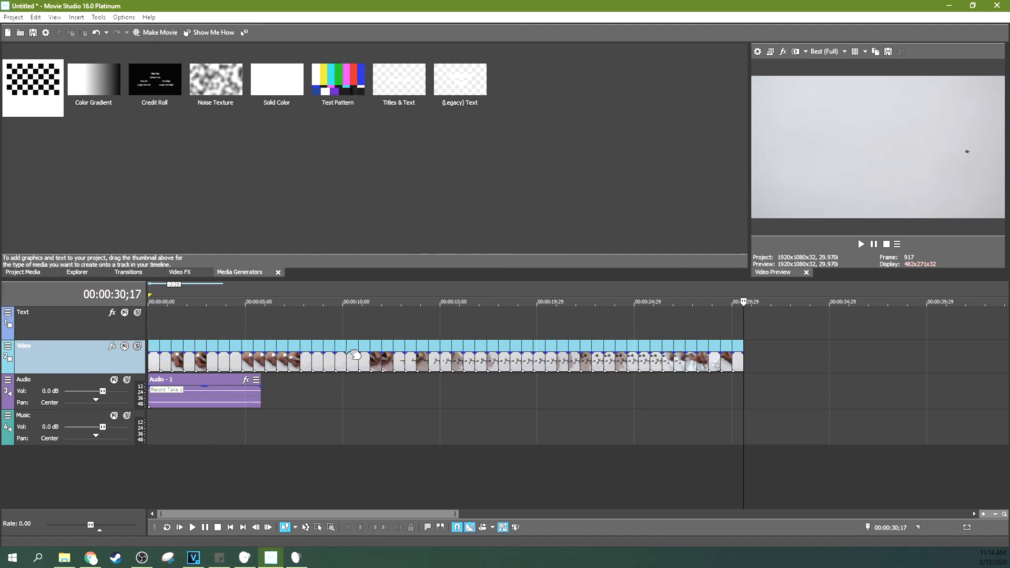
left_click(180, 527)
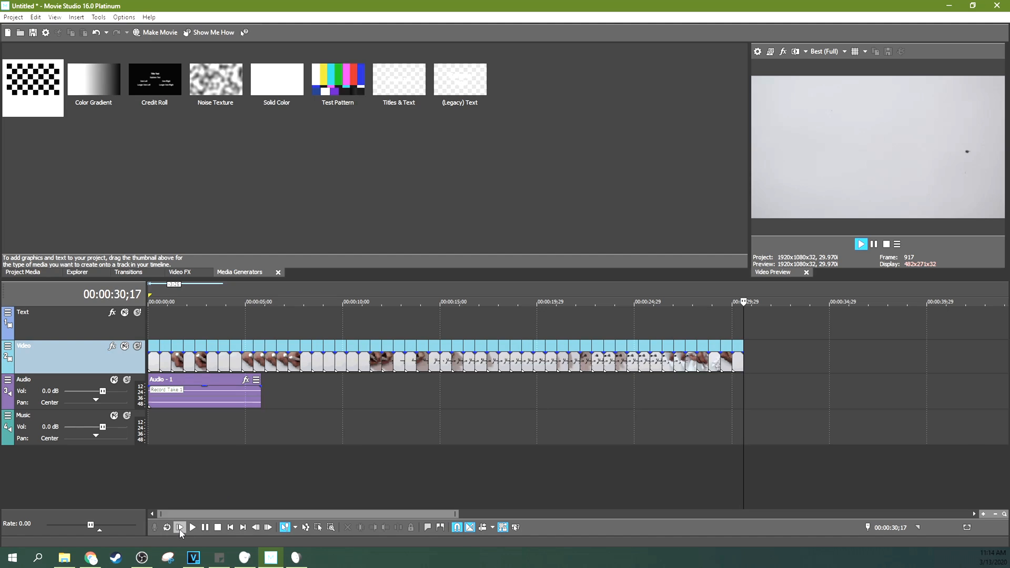
left_click(192, 527)
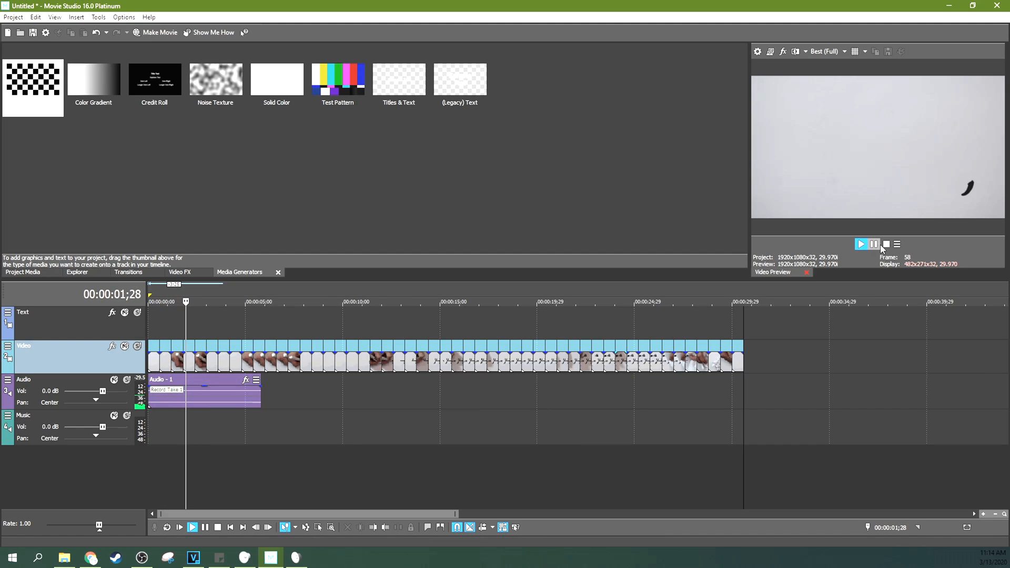
left_click(114, 379)
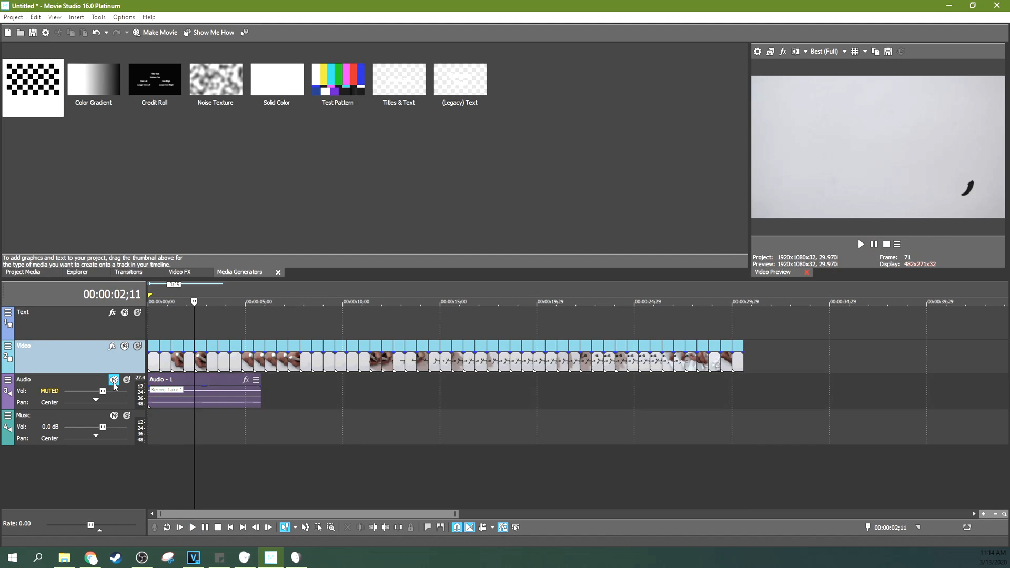
mouse_move(179, 527)
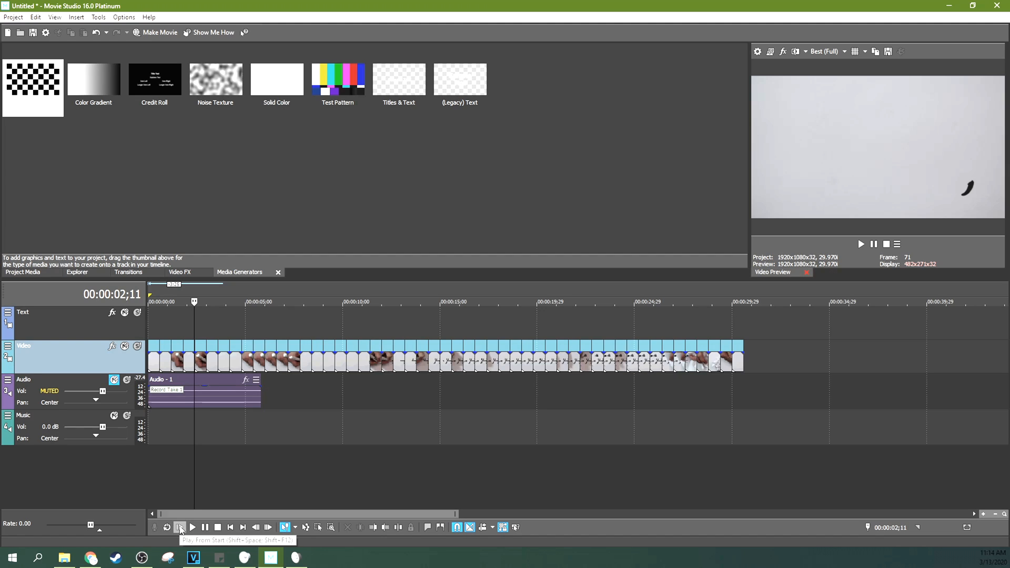
left_click(178, 527)
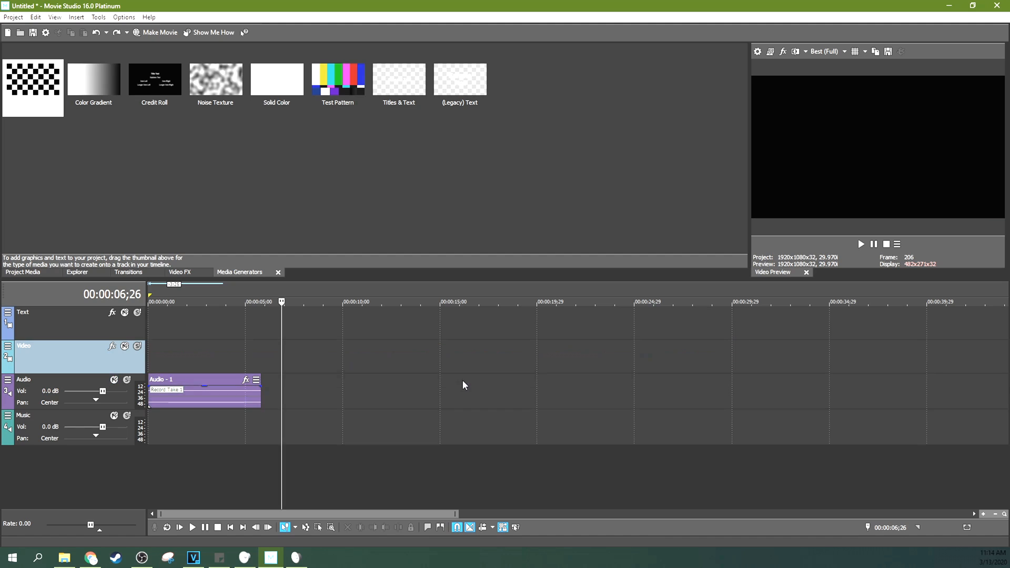
Reopen Insert > Slideshow and edit Time per picture in its Settings.
left_click(75, 17)
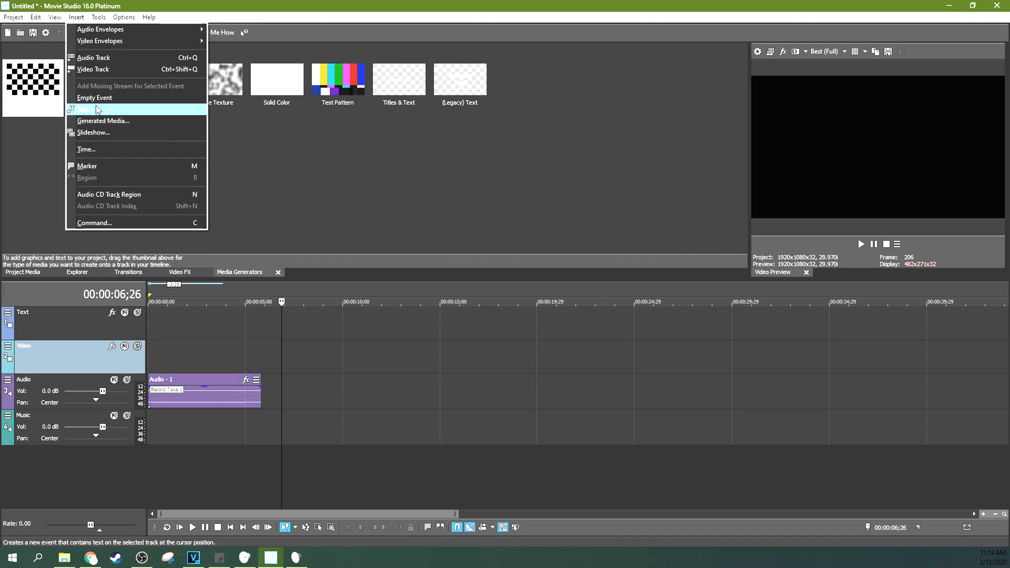
left_click(93, 133)
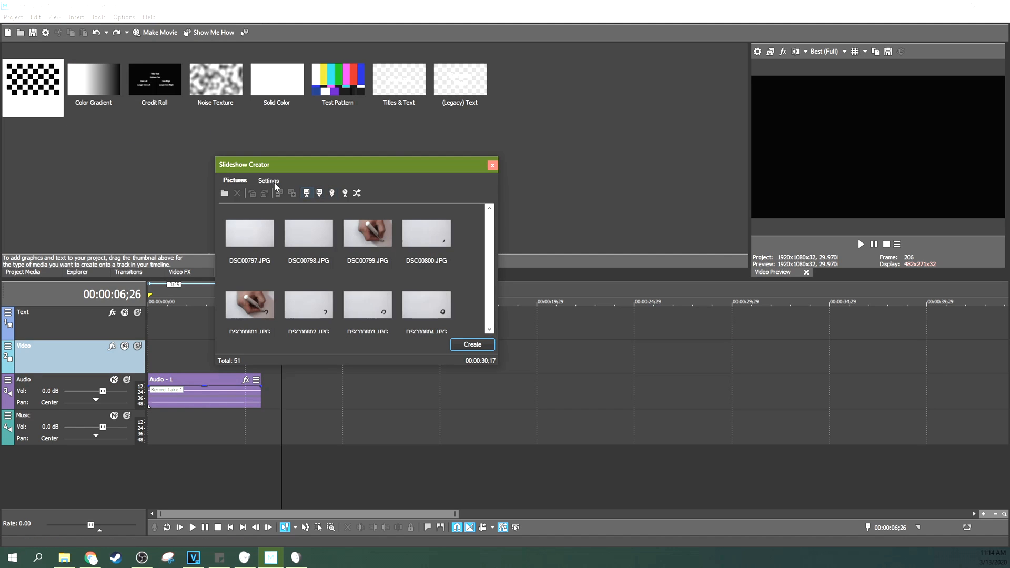
left_click(269, 181)
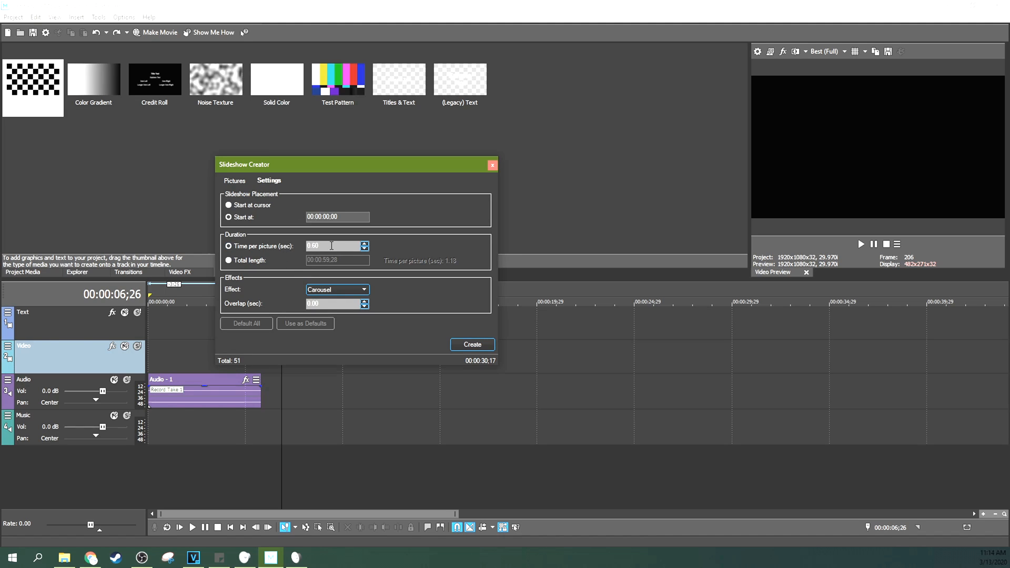
left_click(471, 344)
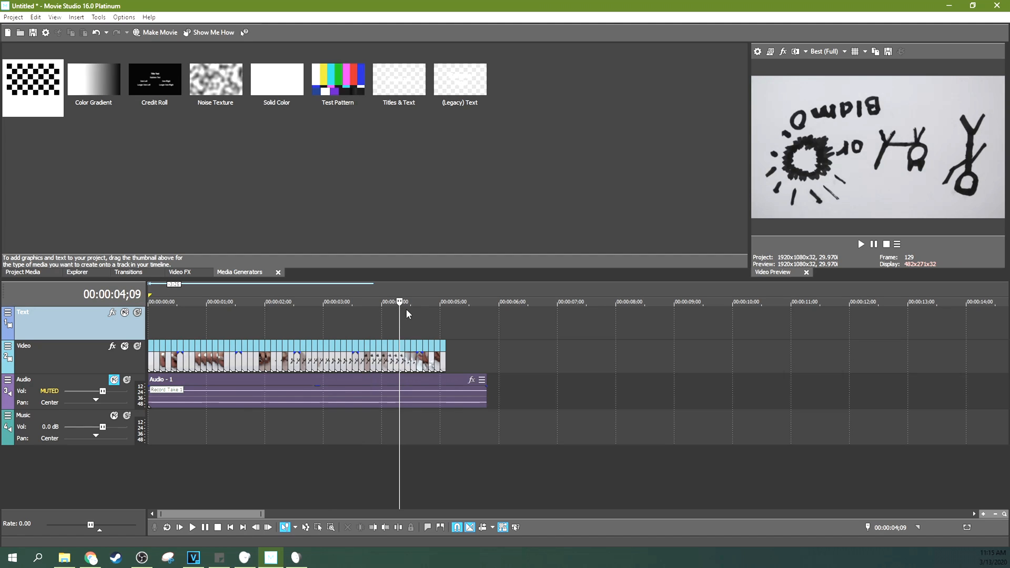
mouse_move(636, 208)
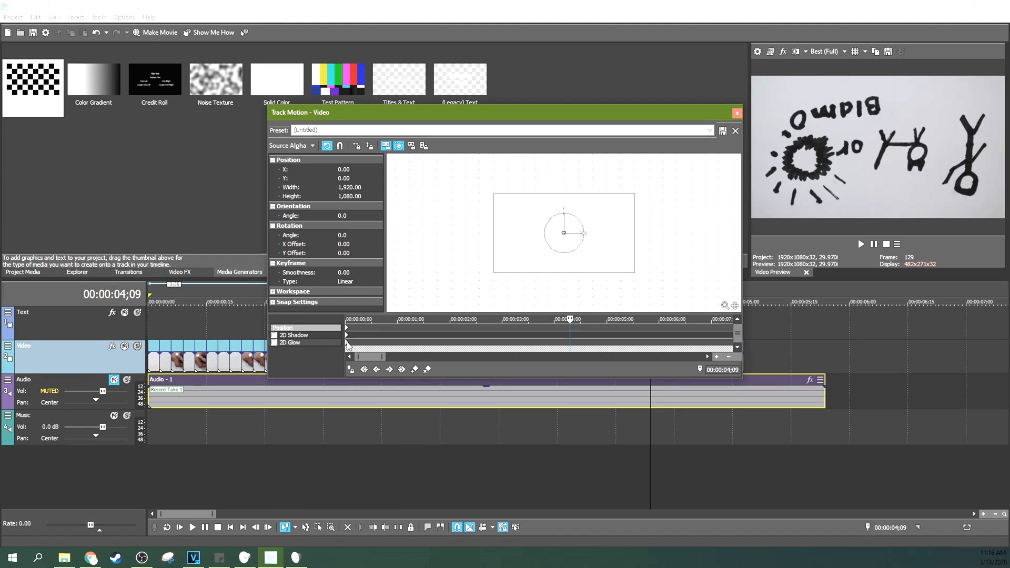
Set the Video track motion to Width -1920 and Height -1080, then close Track Motion.
left_click(346, 327)
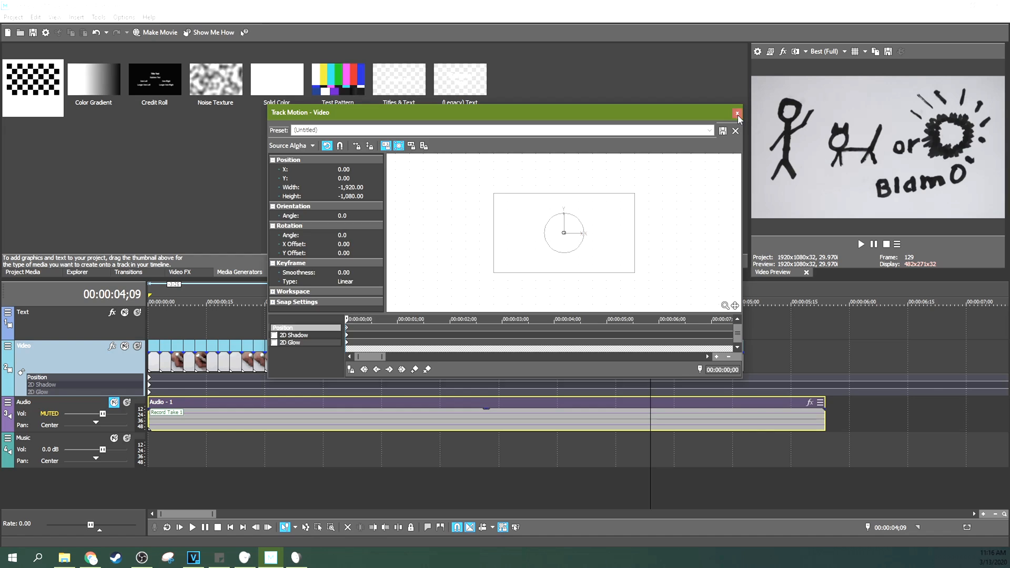
left_click(737, 113)
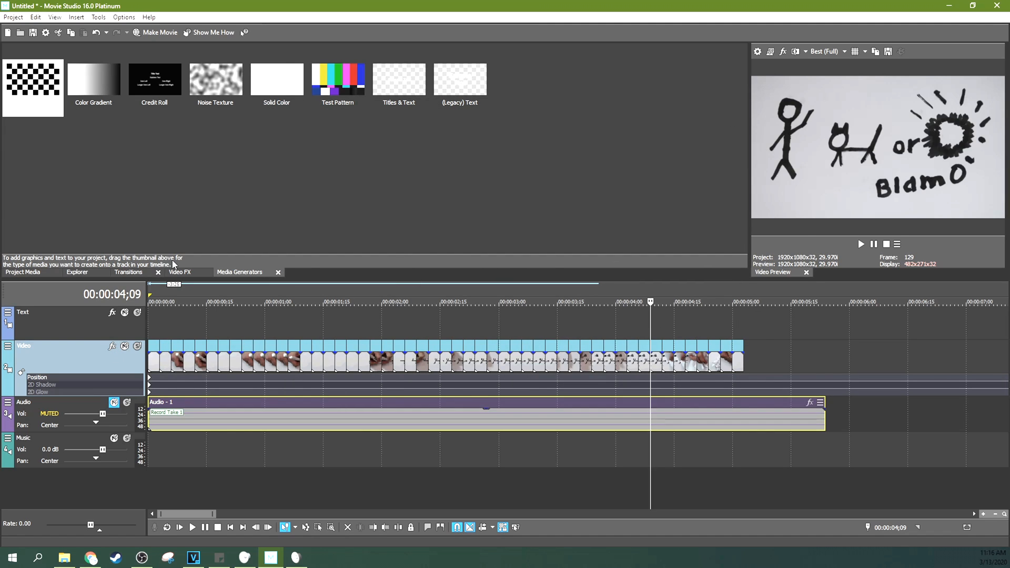
Add the VEGAS Levels effect to the video track and set Input end to about 0.558.
left_click(179, 271)
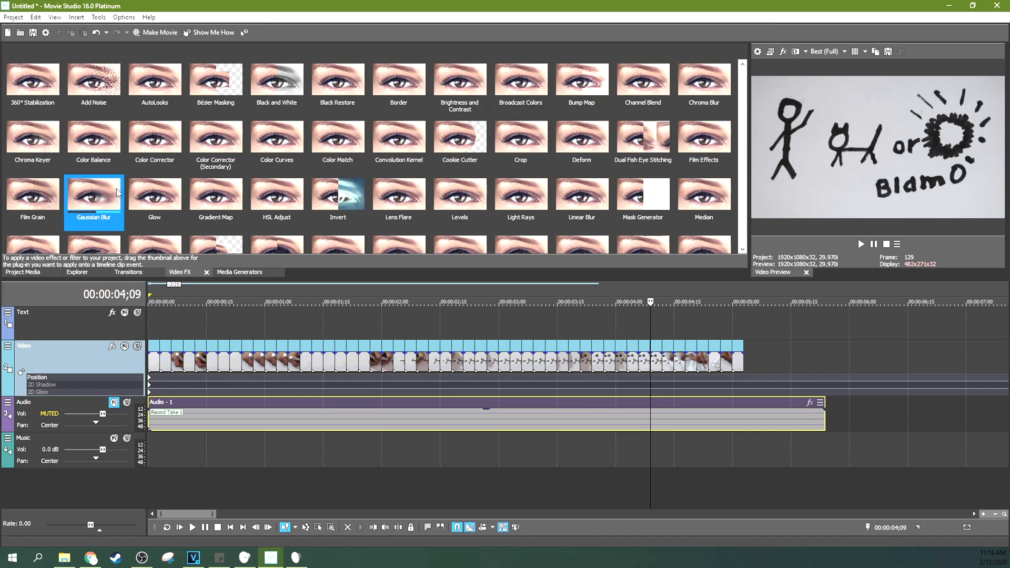
scroll("down", 3)
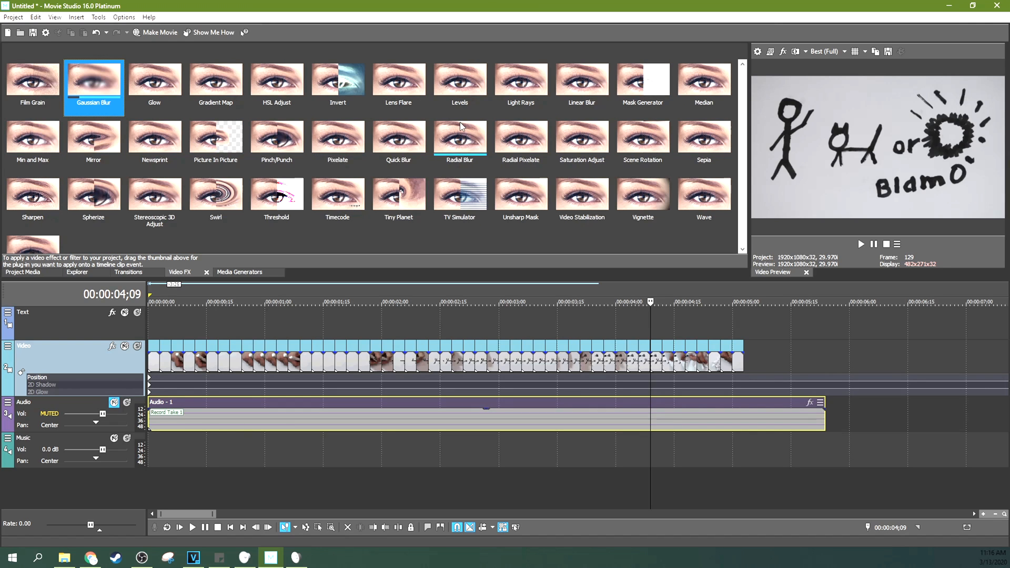
left_click(459, 84)
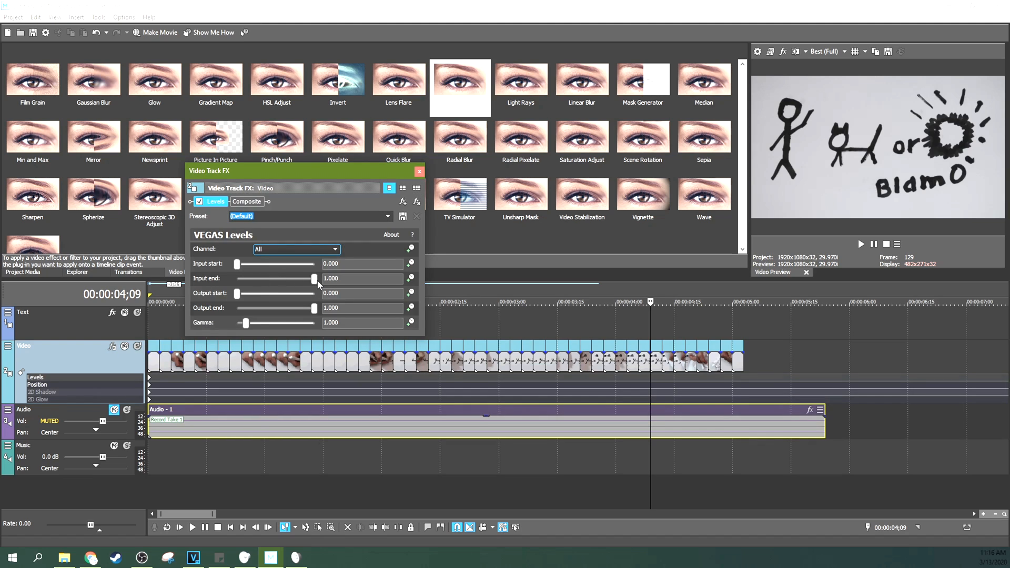
left_click_drag(313, 278, 287, 279)
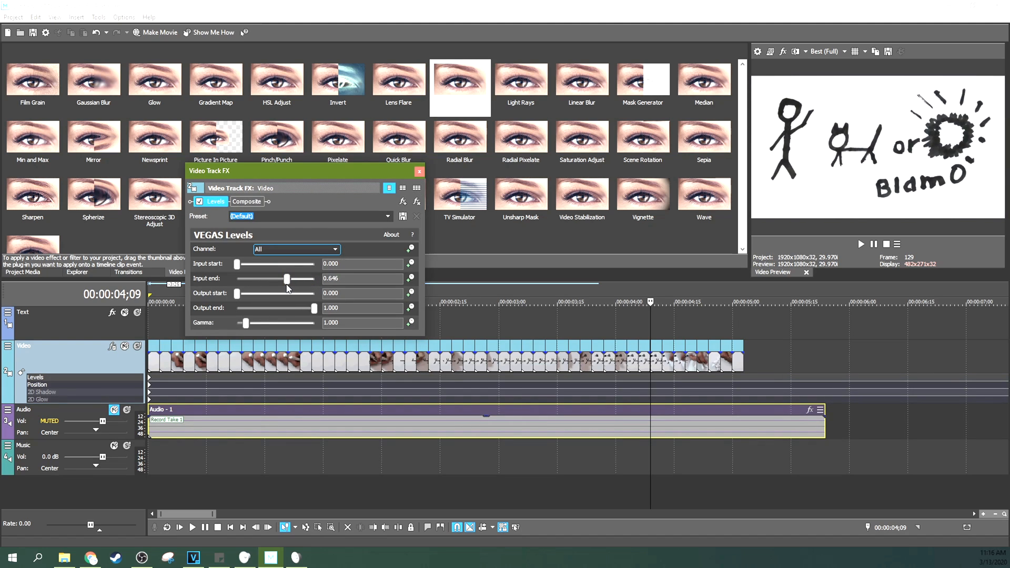
left_click_drag(236, 264, 245, 264)
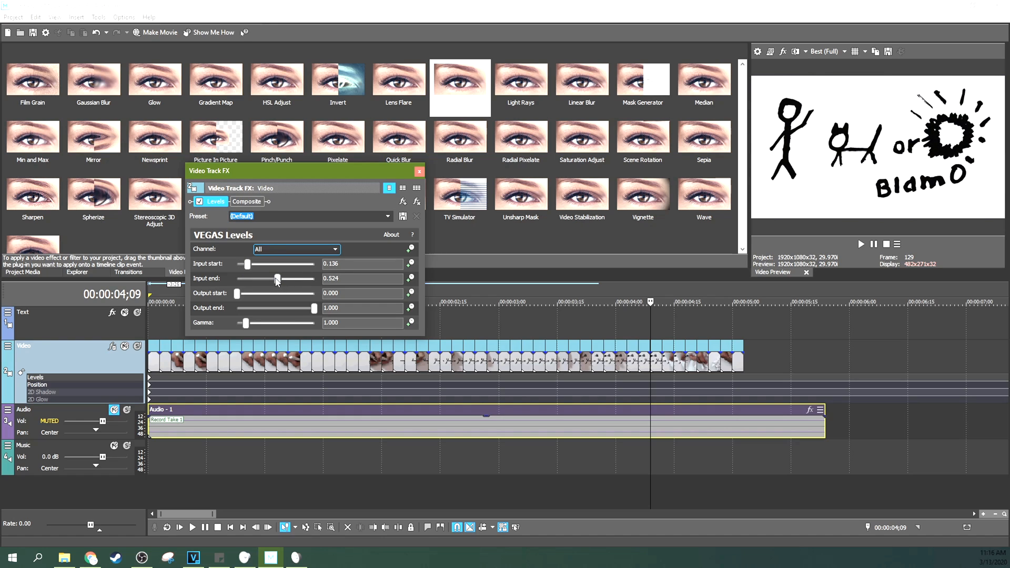
left_click_drag(277, 279, 279, 279)
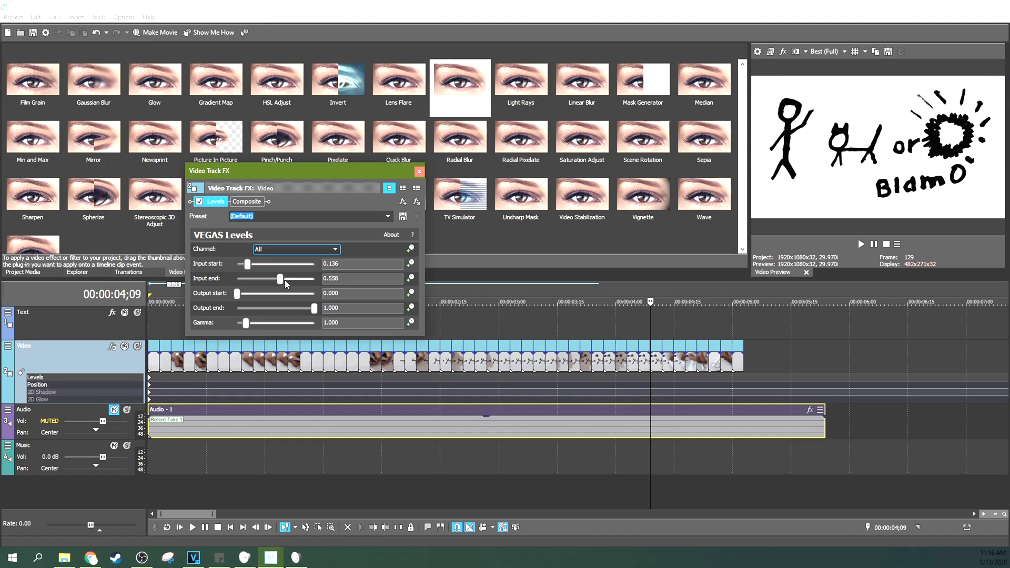
left_click_drag(279, 279, 284, 279)
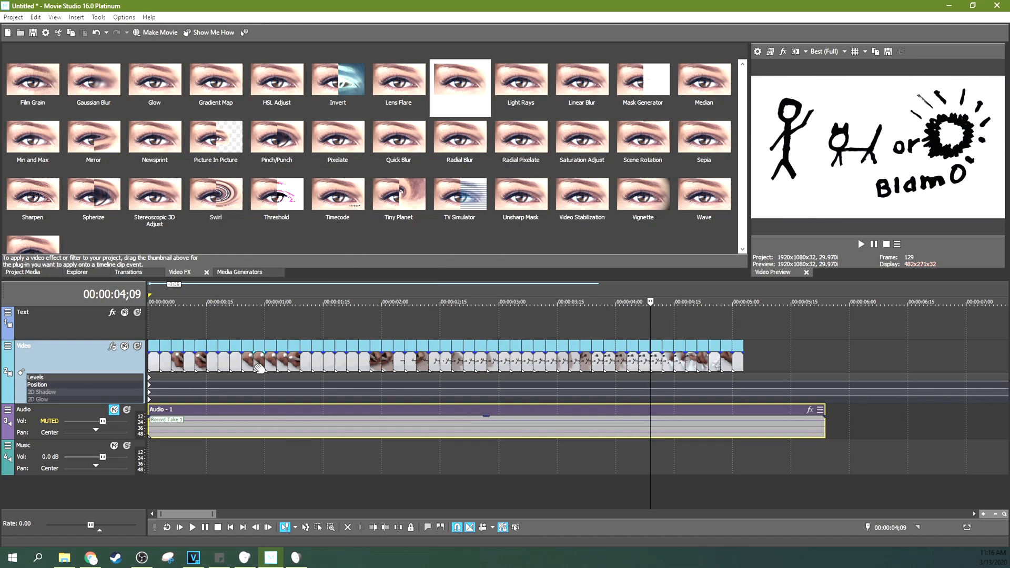
Pause on a stick-figure frame, lengthen that image event to about six seconds, and replay.
left_click(192, 527)
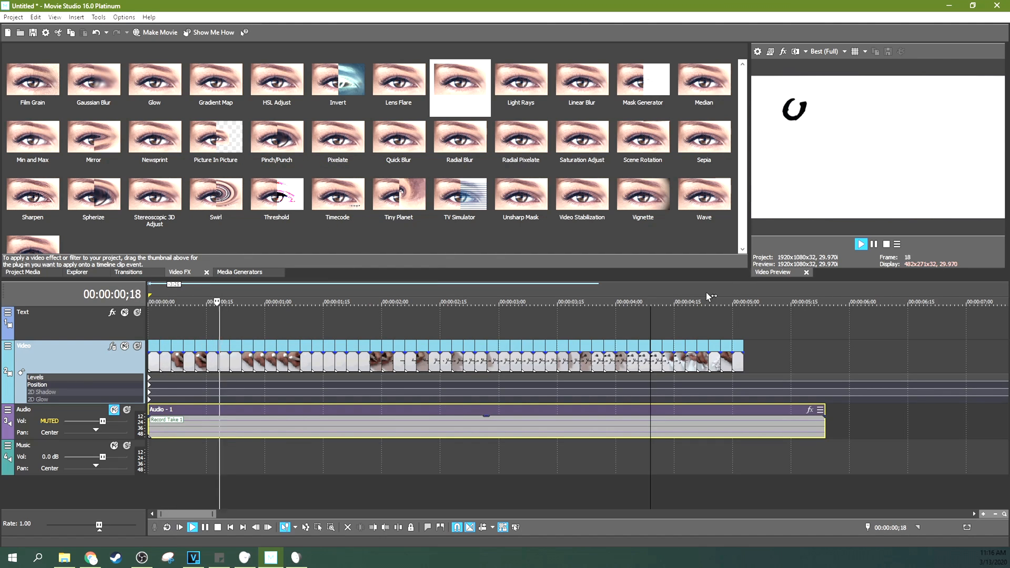
left_click(861, 244)
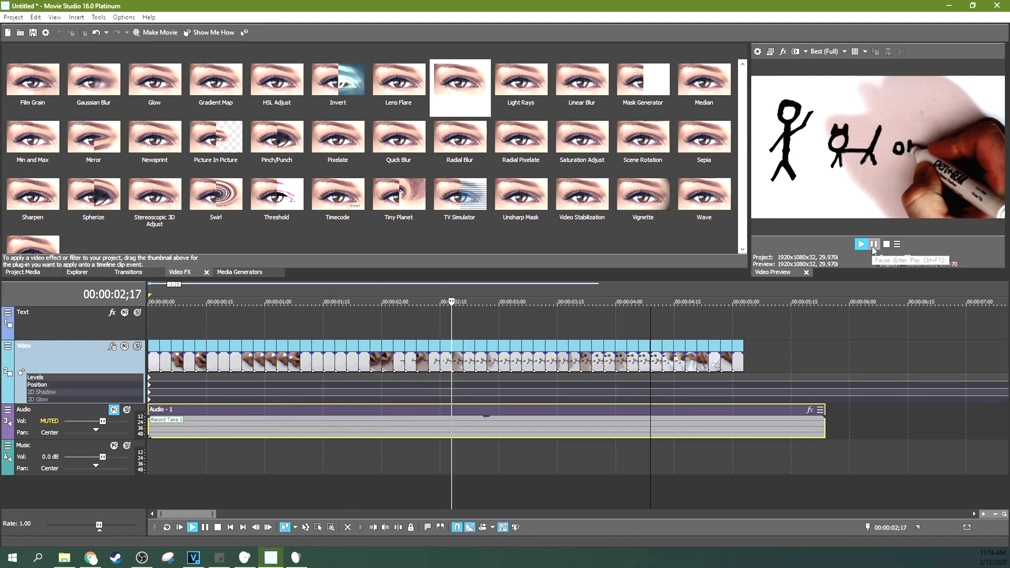
left_click(875, 244)
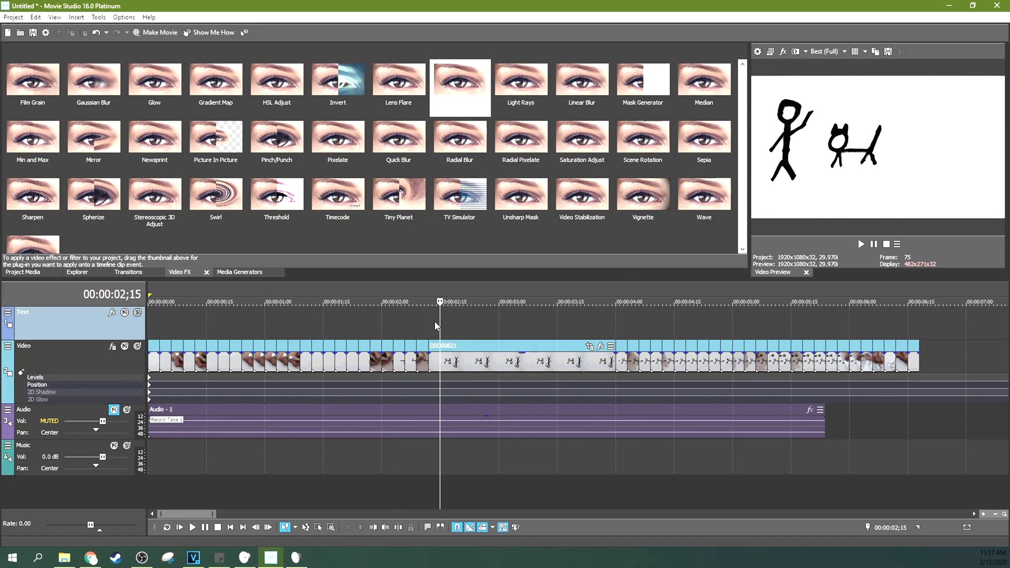
left_click(191, 527)
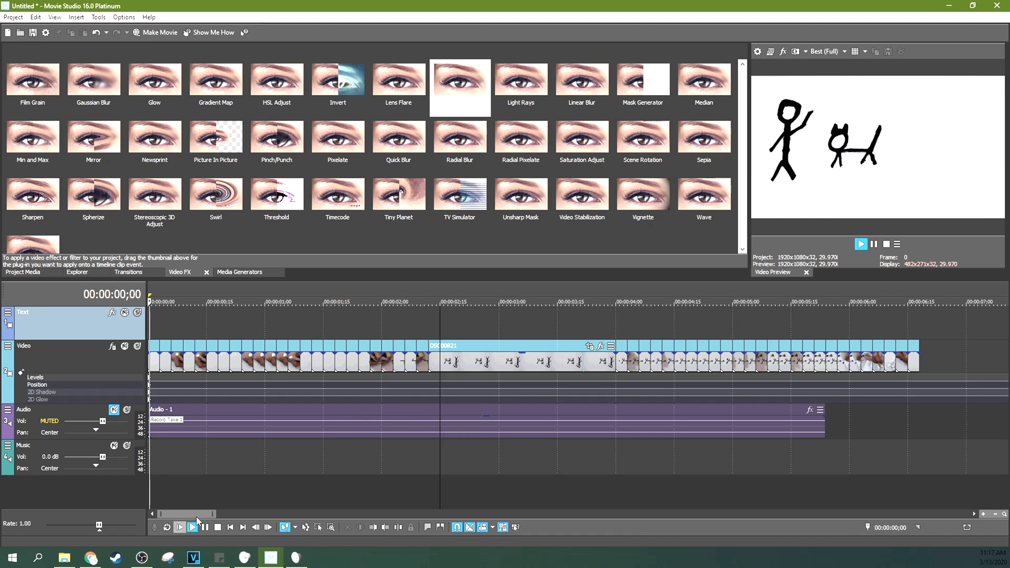
left_click(180, 528)
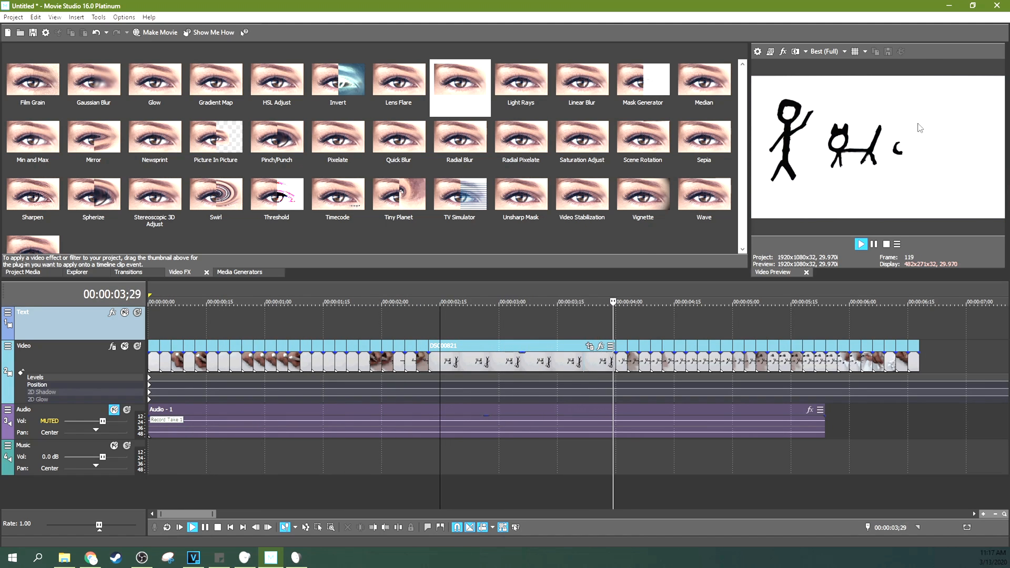
left_click(861, 244)
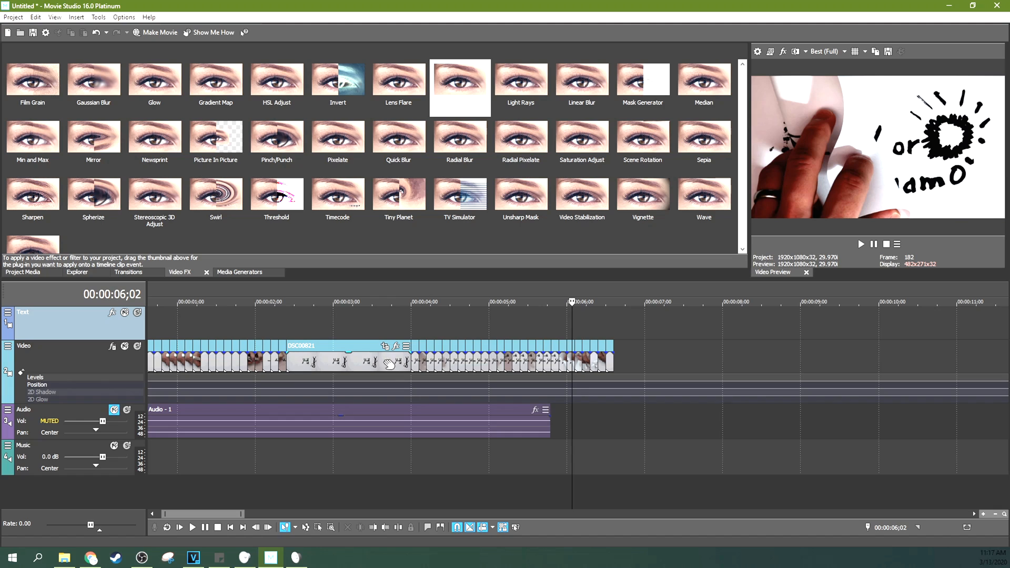
mouse_move(692, 333)
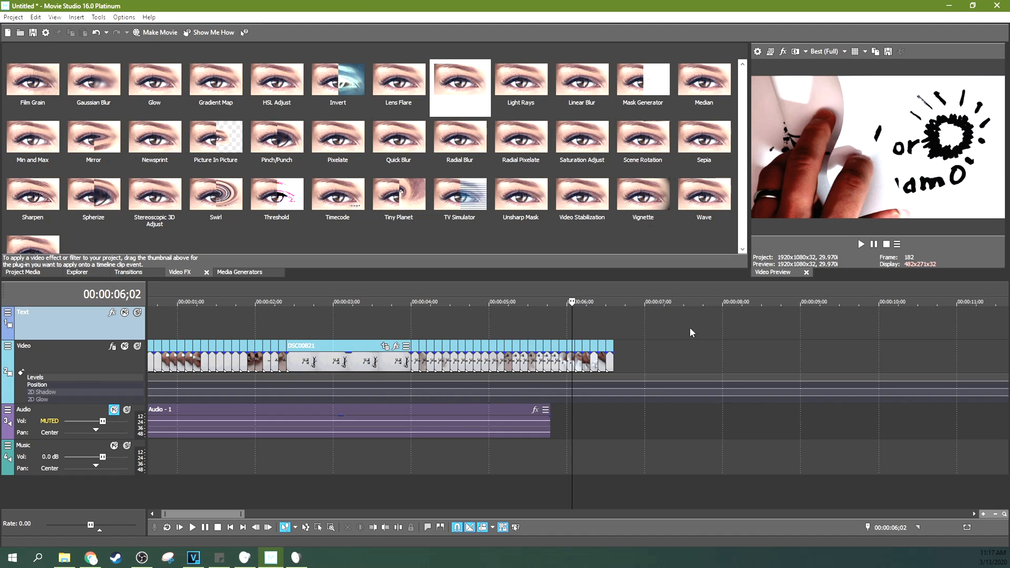
mouse_move(181, 435)
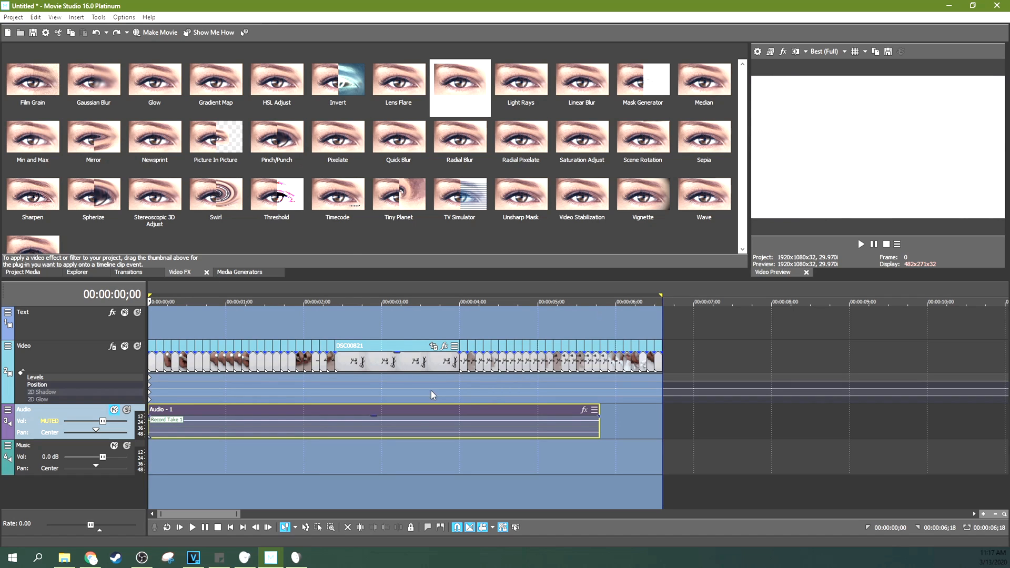
mouse_move(454, 482)
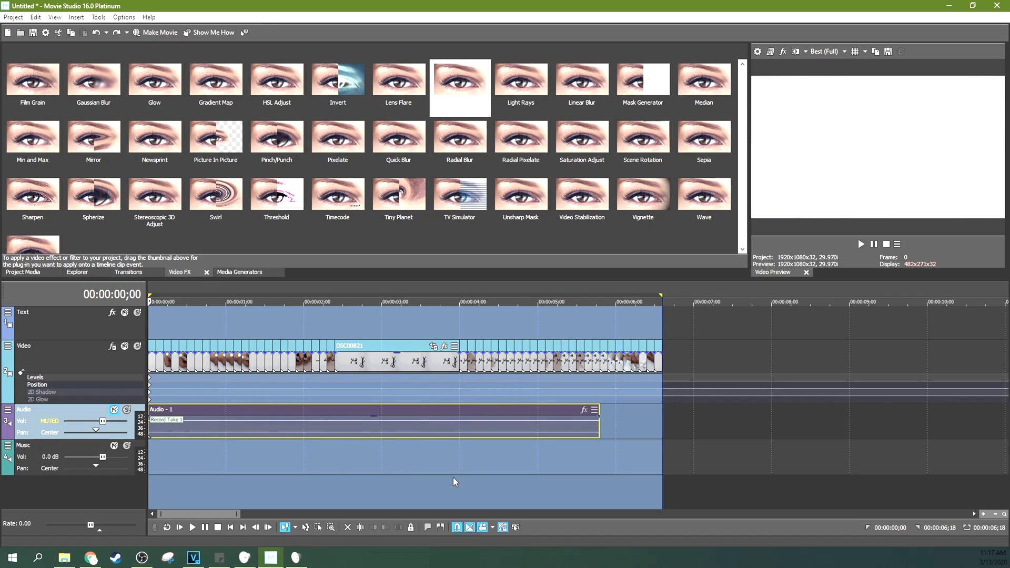
mouse_move(398, 422)
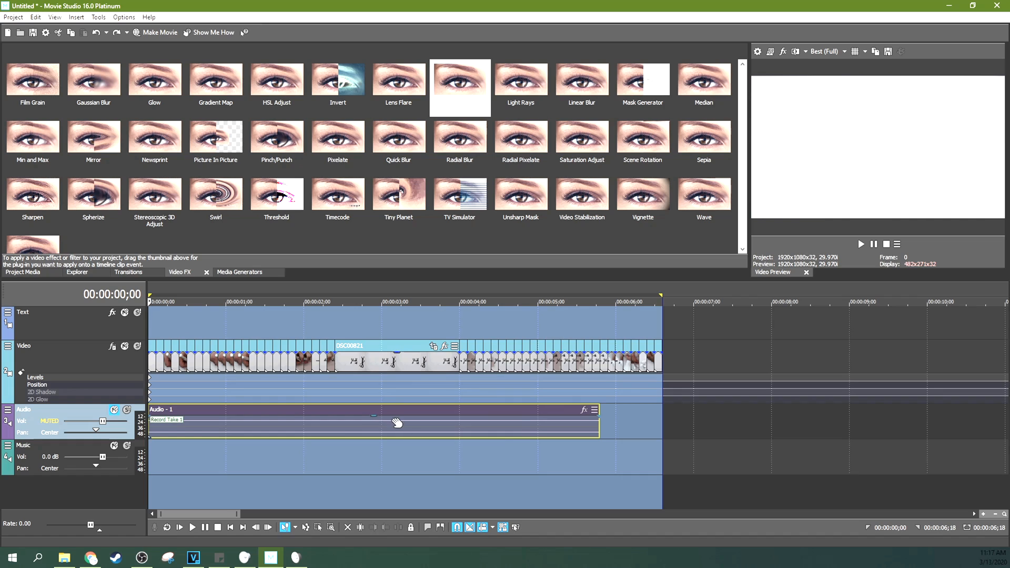
mouse_move(291, 405)
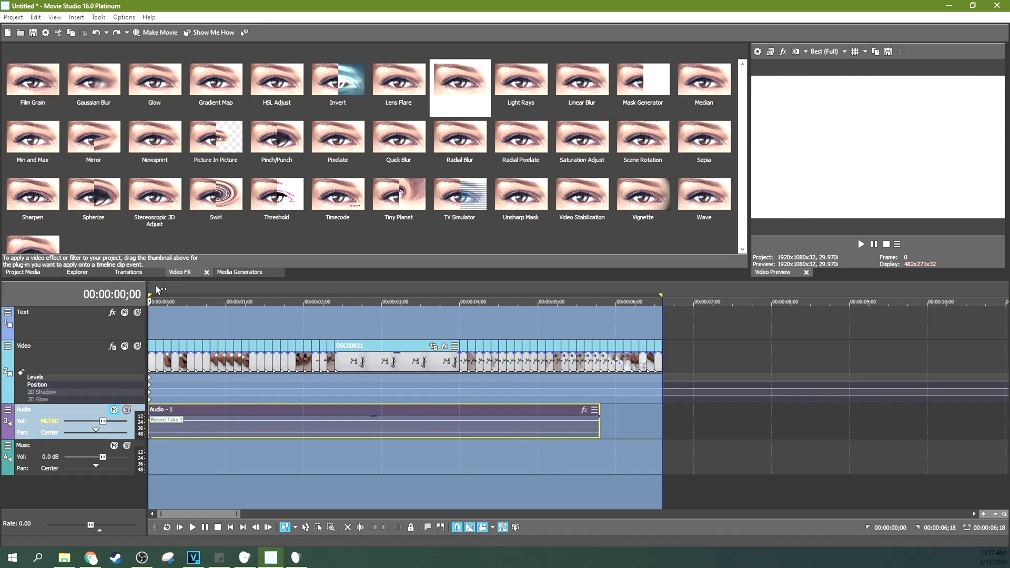
Open the Project menu with the whole six-and-a-half-second animation marked as loop region.
left_click(13, 16)
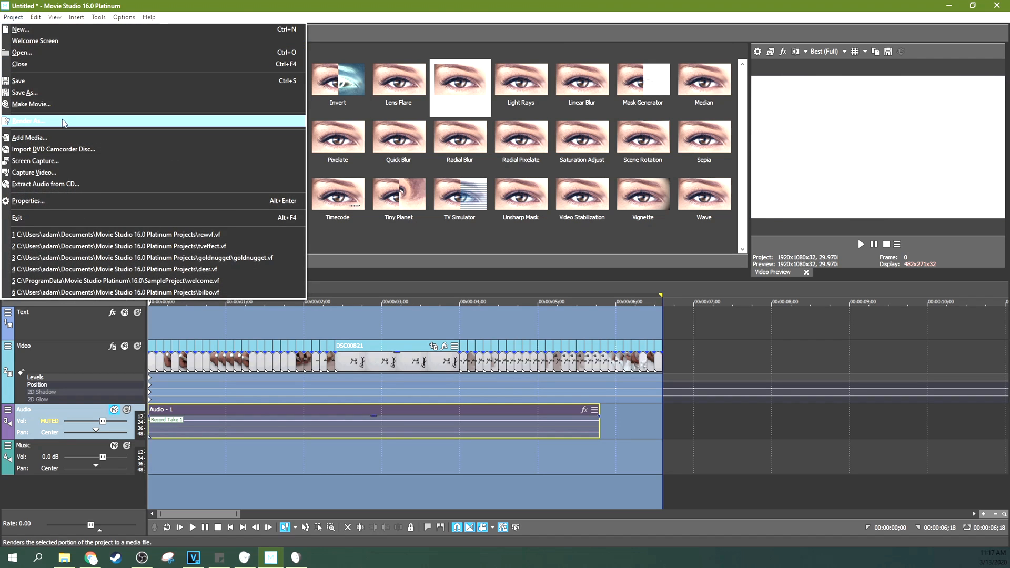
Open the Render As dialog and toggle the extra render options.
left_click(29, 120)
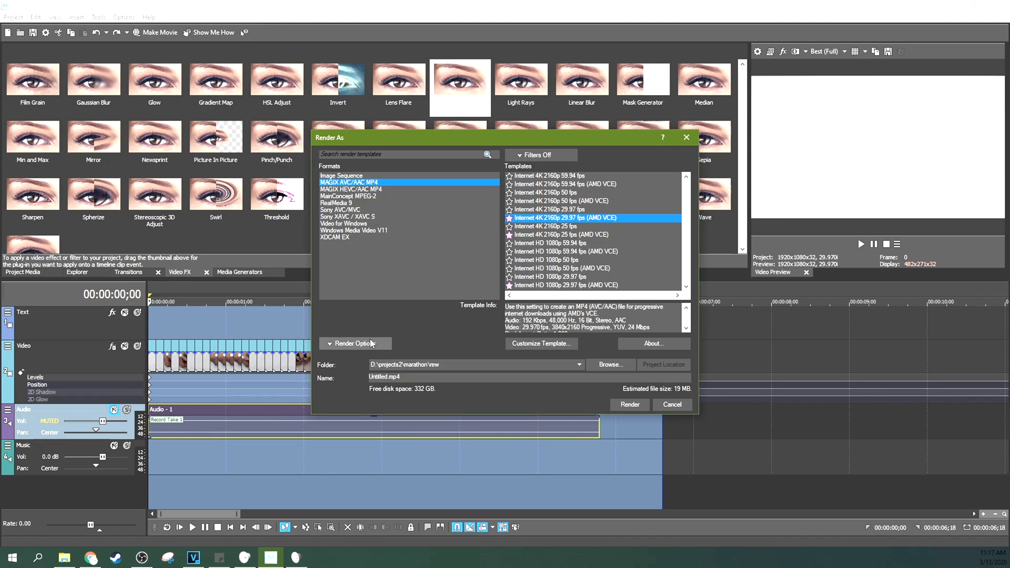
left_click(355, 343)
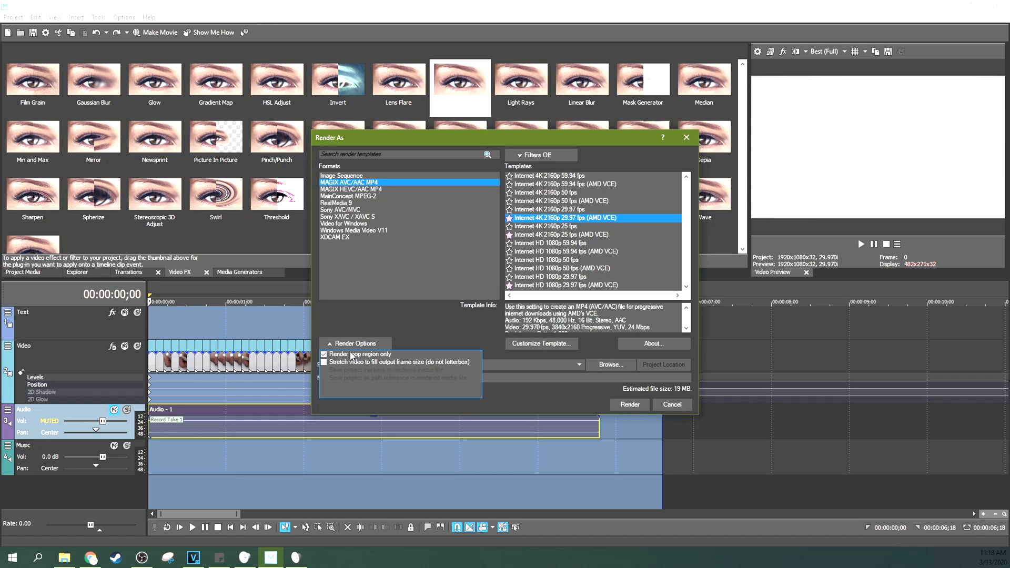
left_click(323, 354)
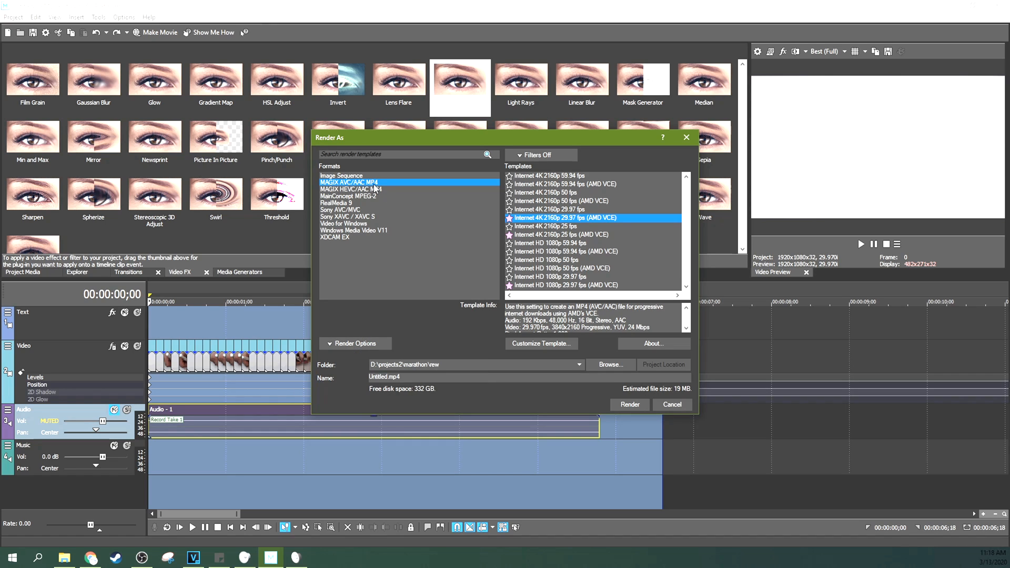
mouse_move(367, 190)
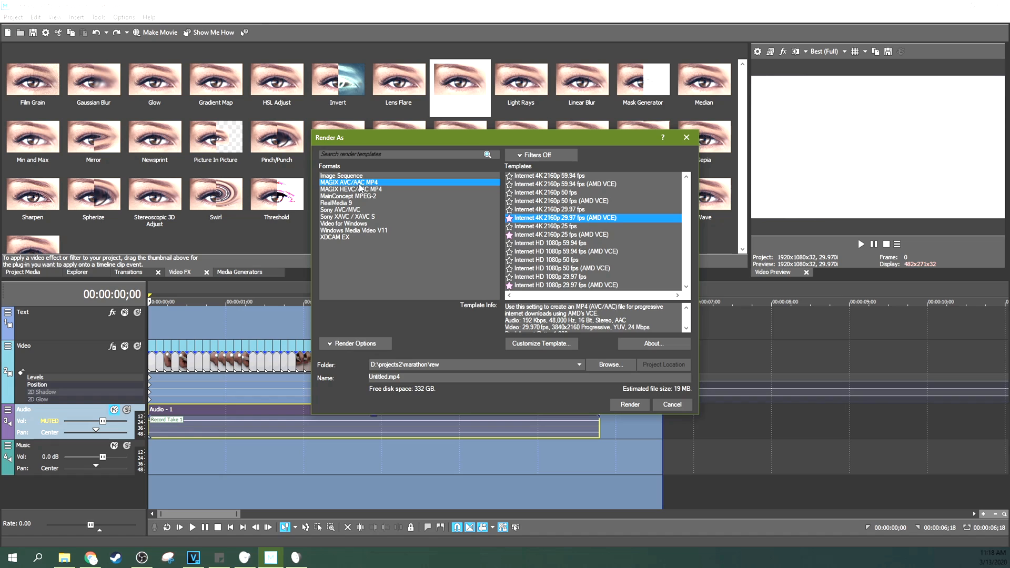
mouse_move(562, 218)
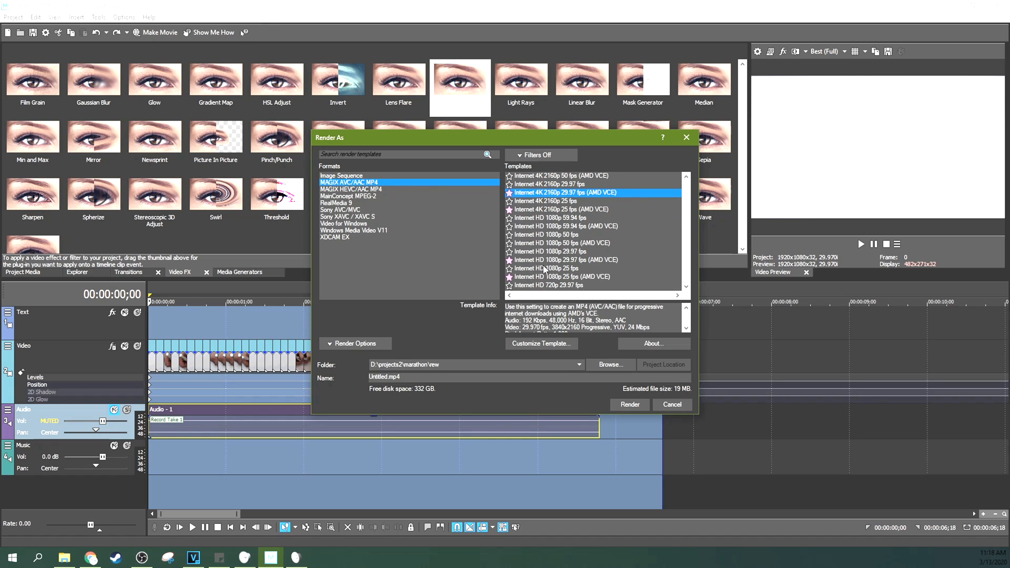
Choose the MAGIX AVC/AAC MP4 Internet HD 1080p 25 fps template and browse for a save location.
left_click(565, 259)
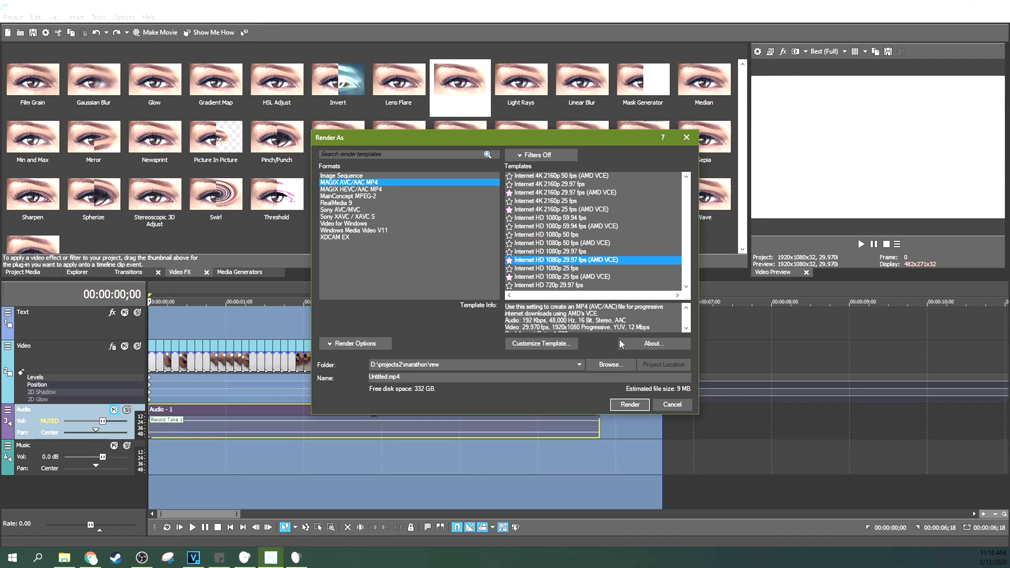
scroll("down", 3)
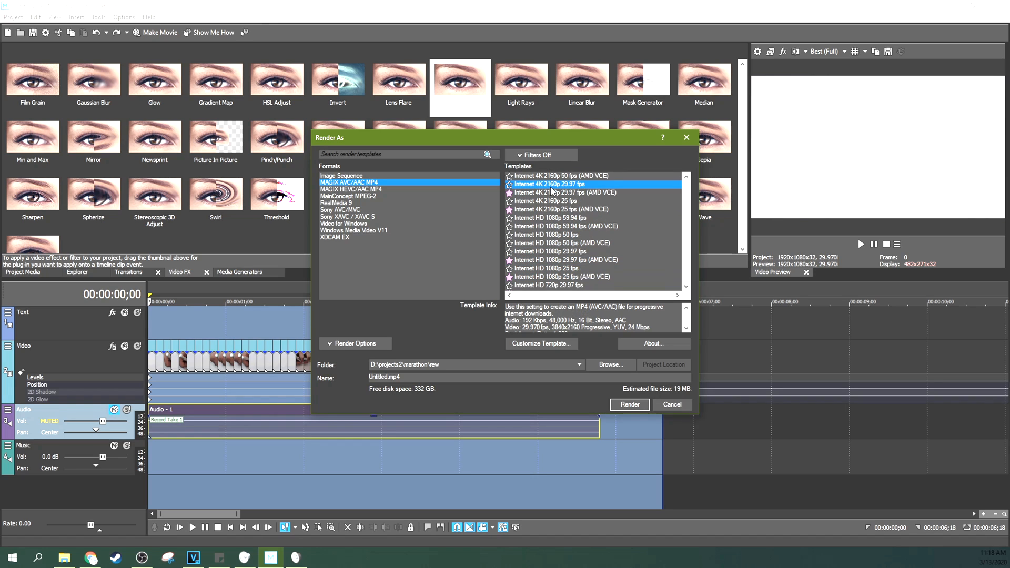
left_click(565, 192)
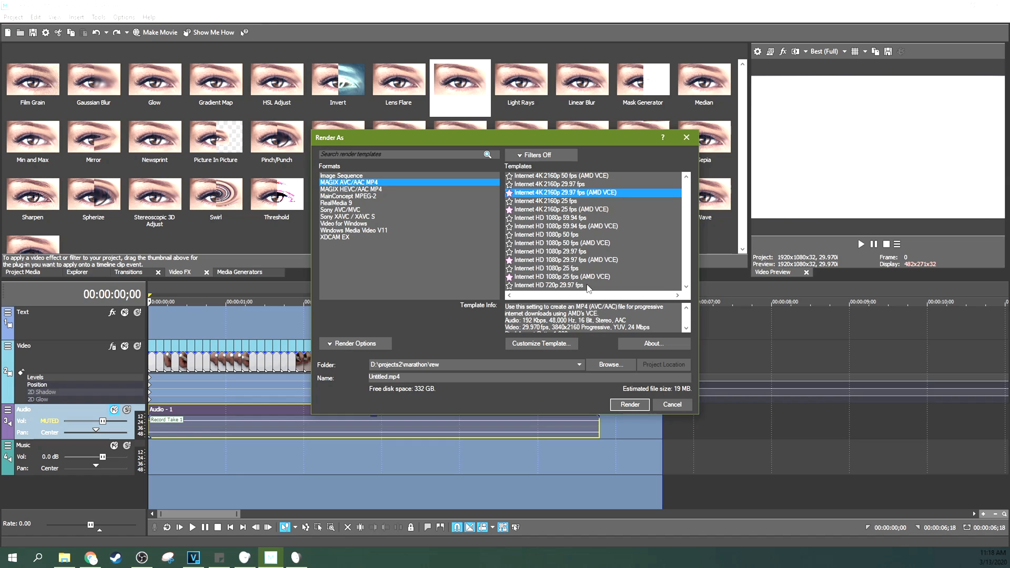
left_click(562, 277)
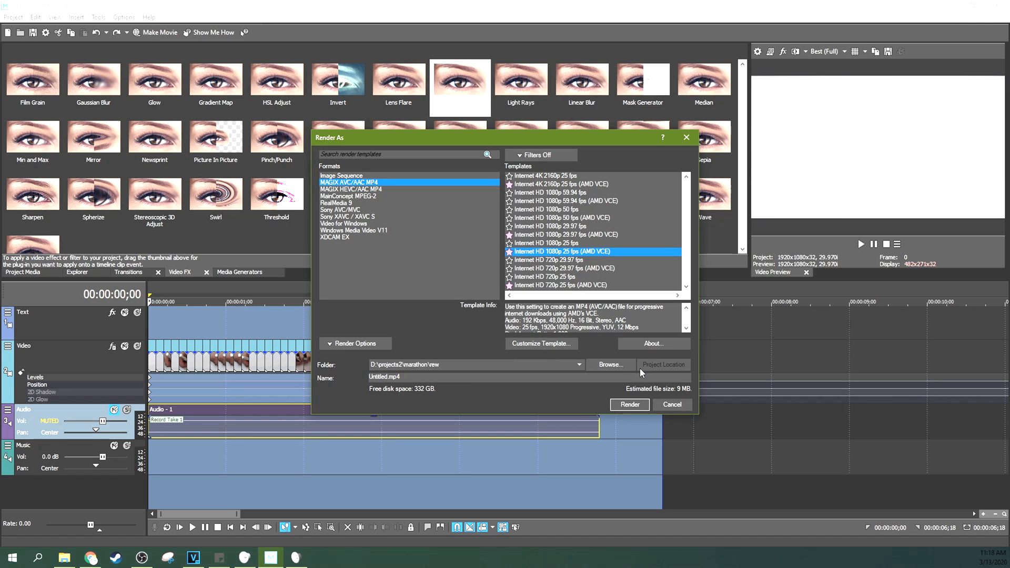
left_click(610, 365)
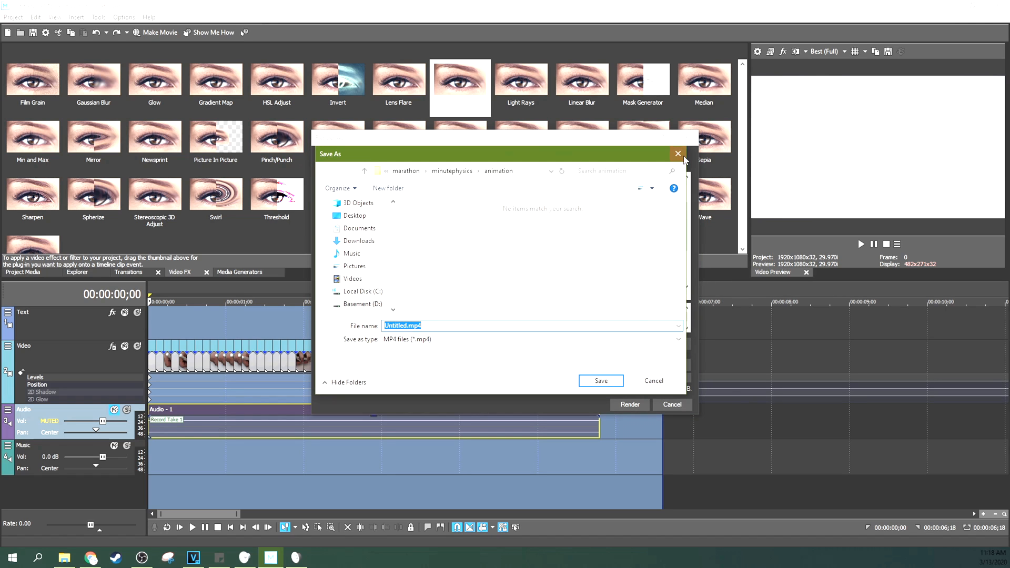